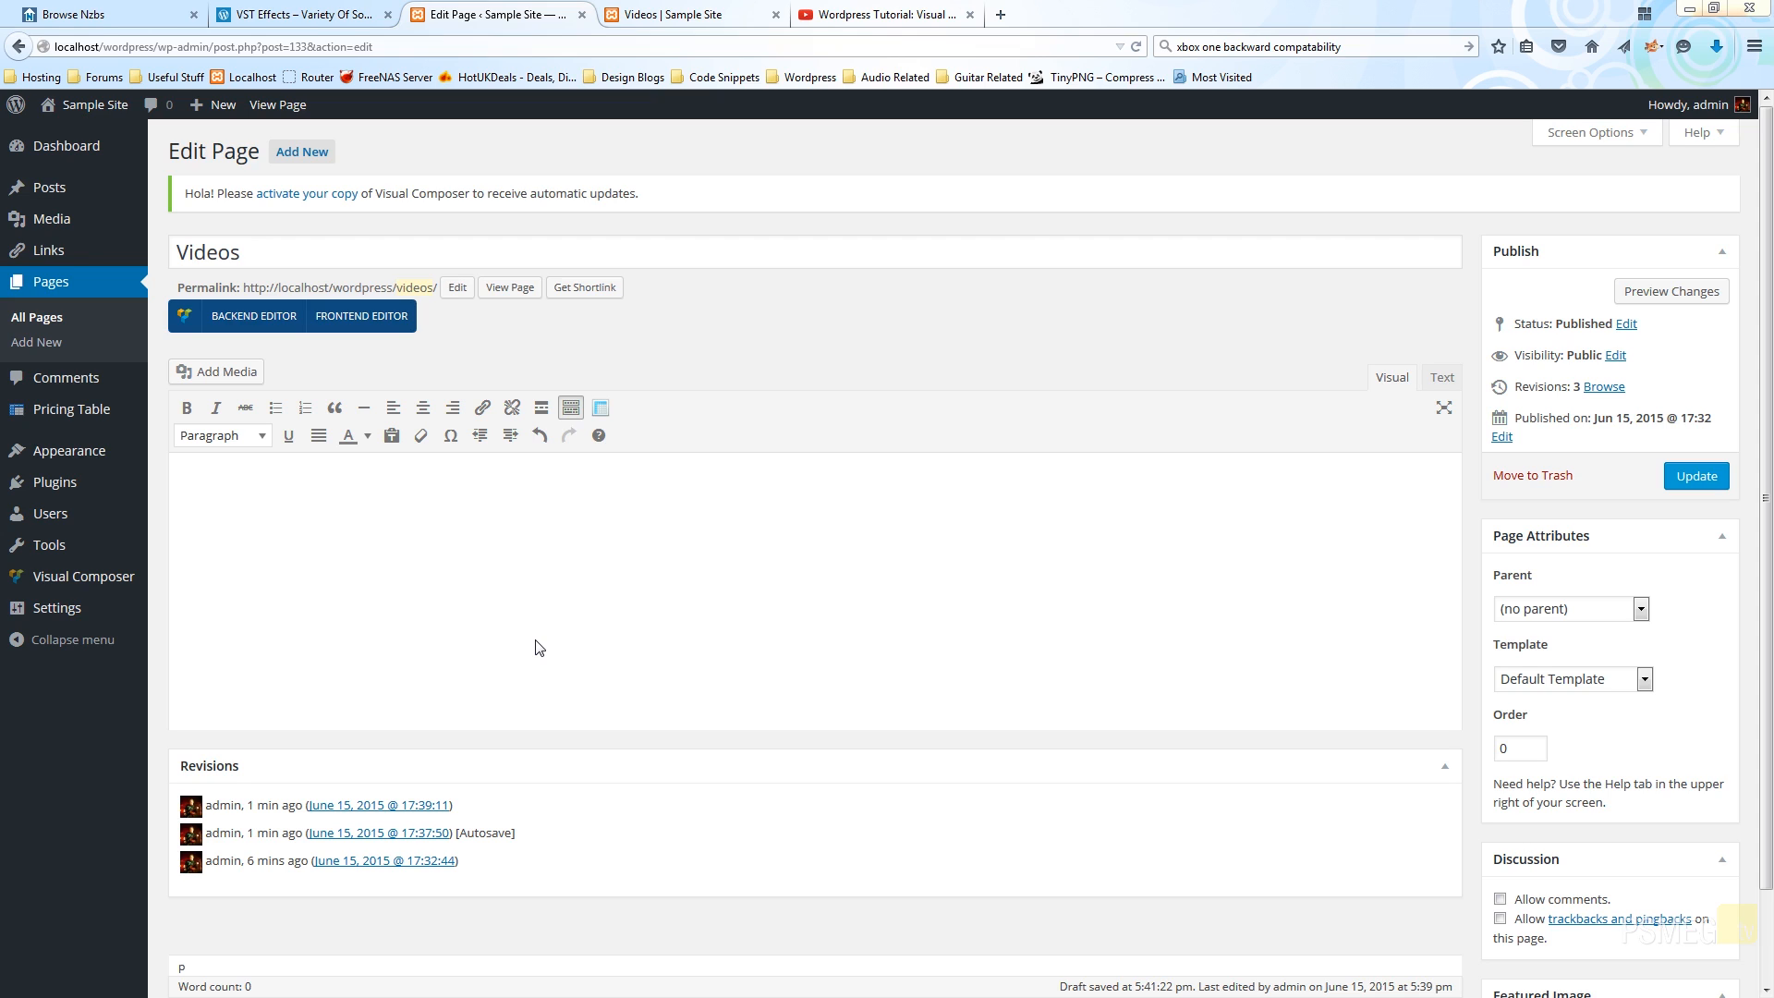
mouse_move(310, 381)
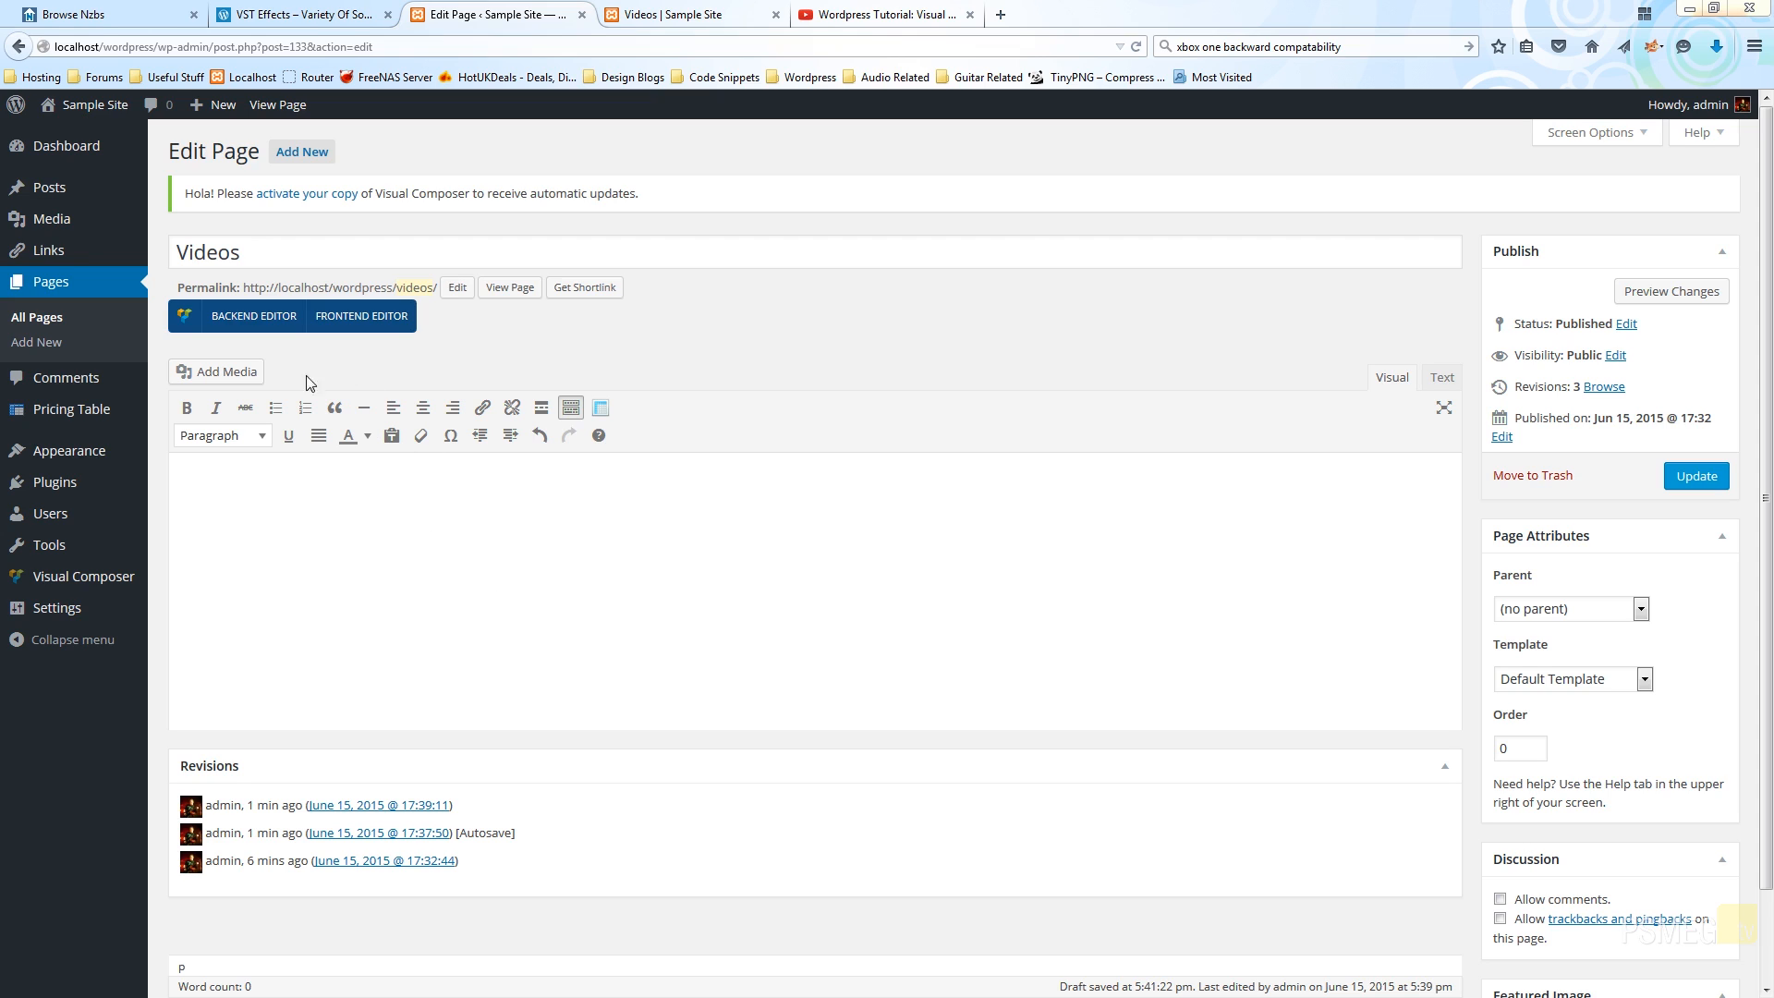
mouse_move(253, 316)
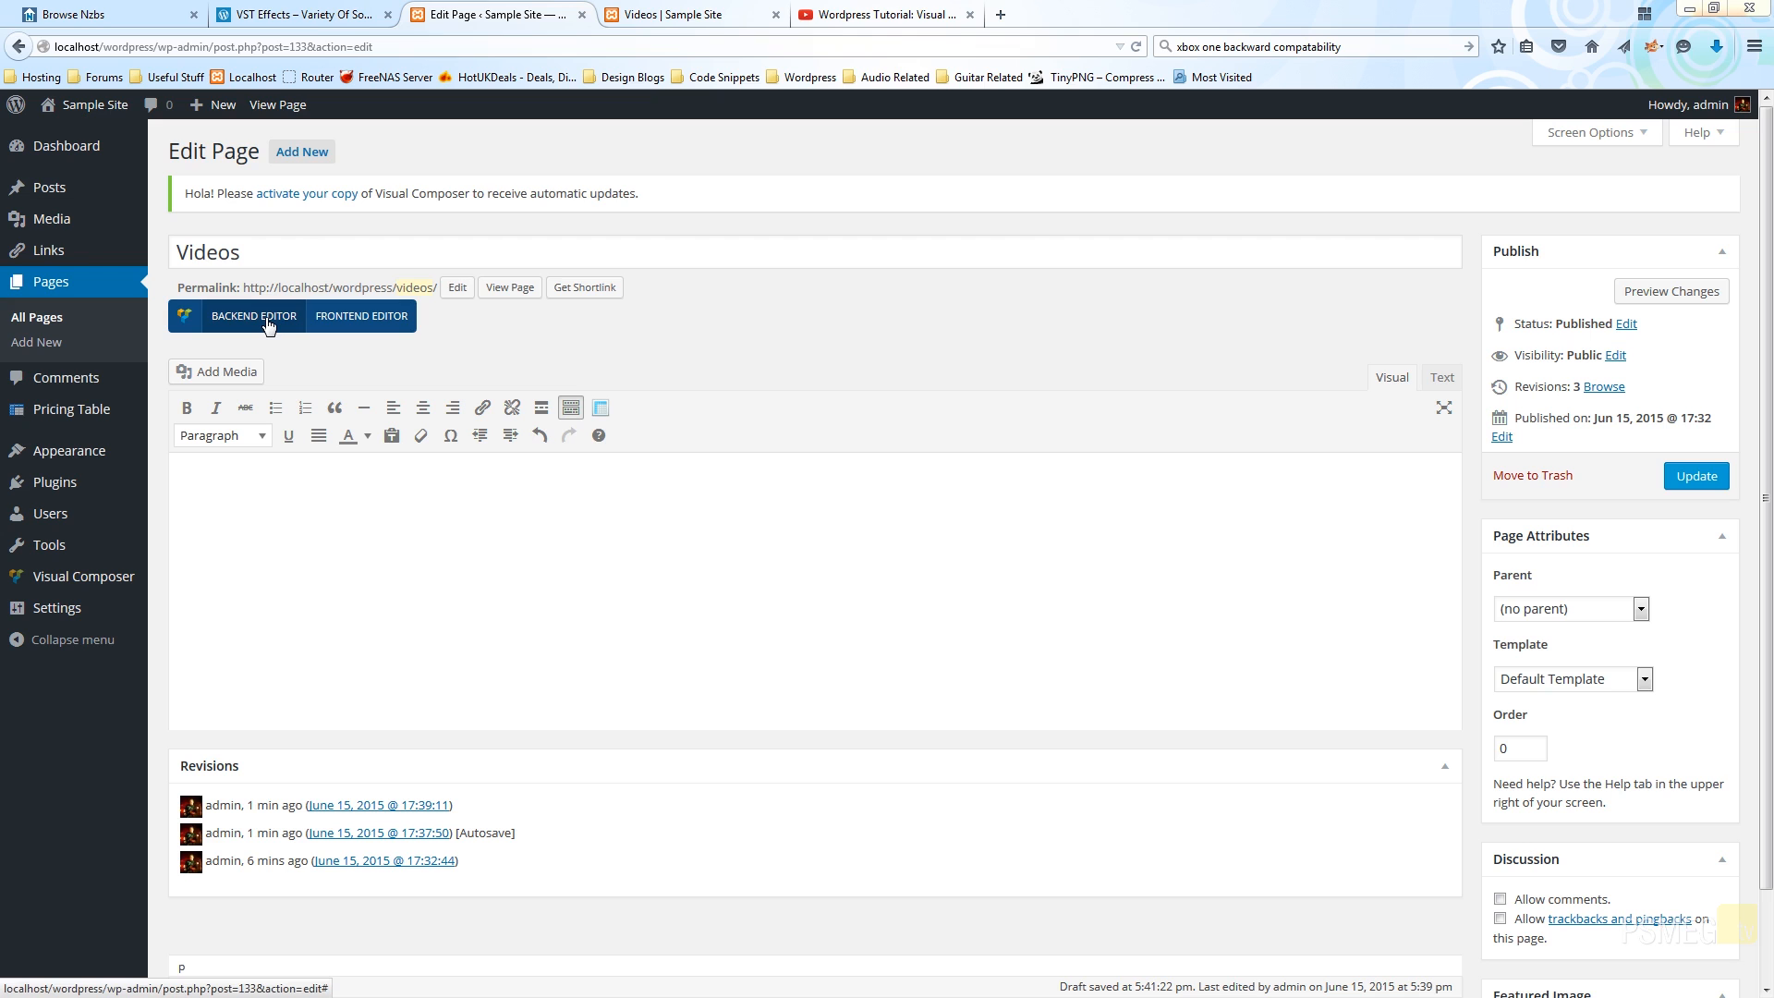
Switch the Videos page to the Backend Editor and bring up the Add Element catalogue
left_click(253, 316)
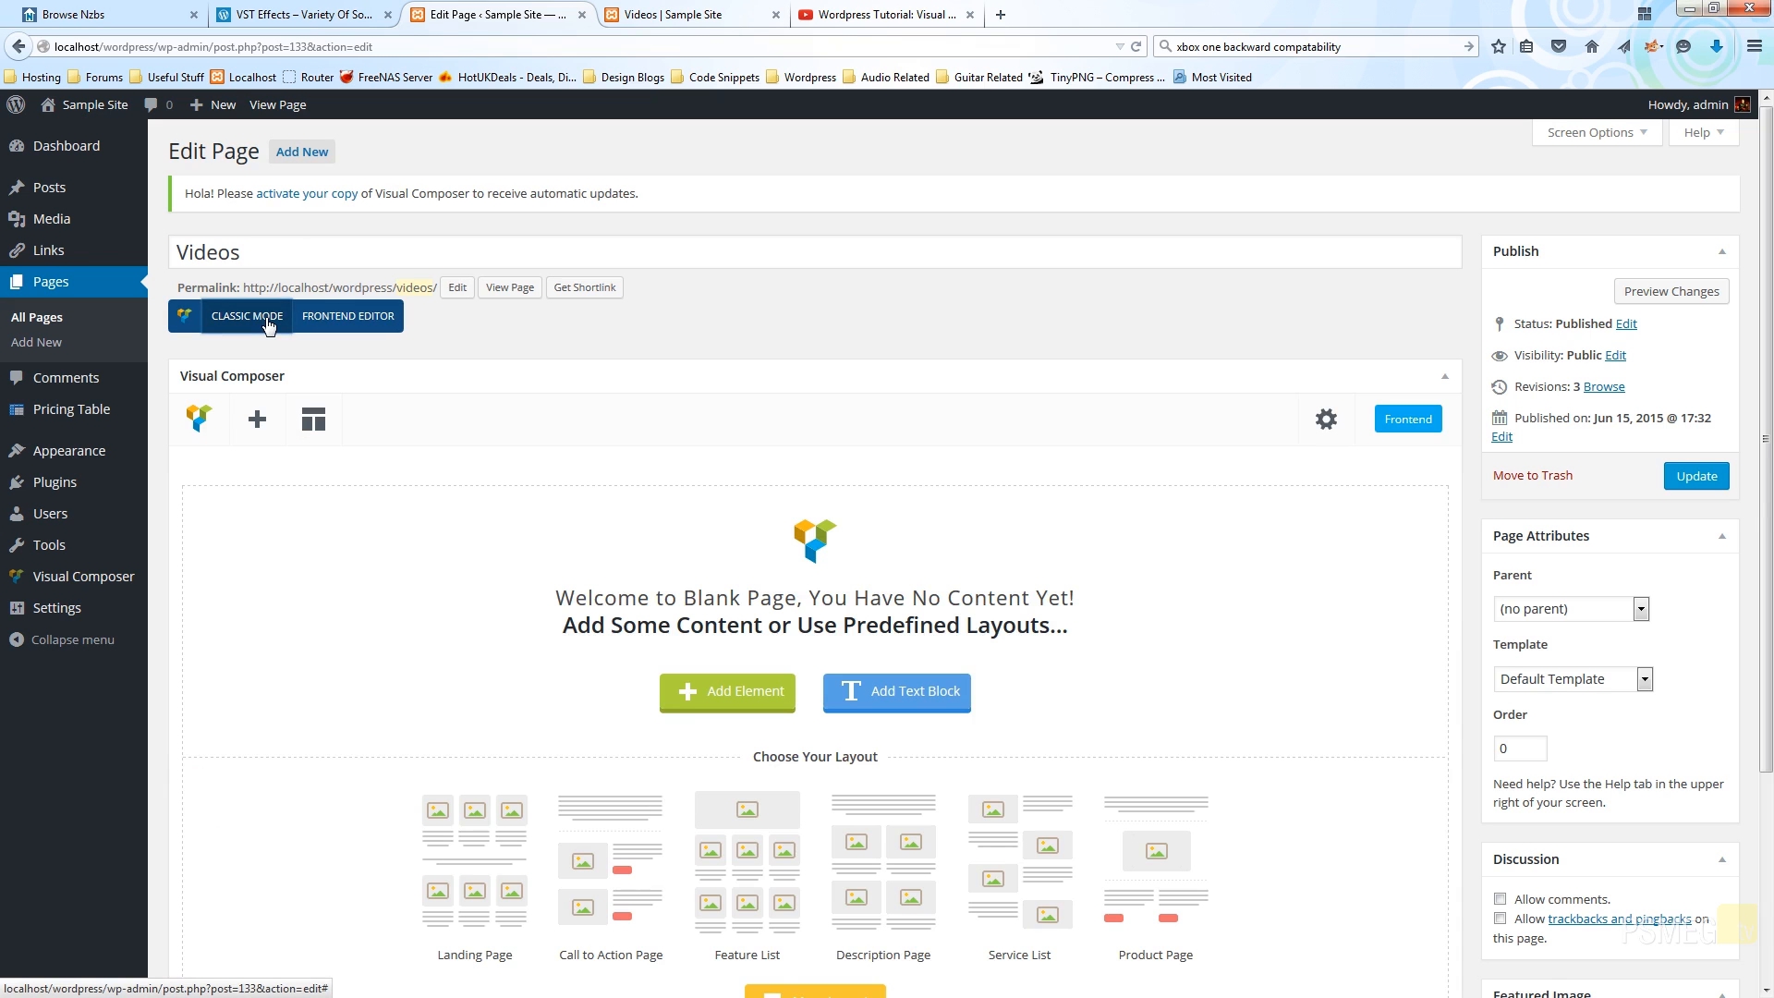
scroll("down", 3)
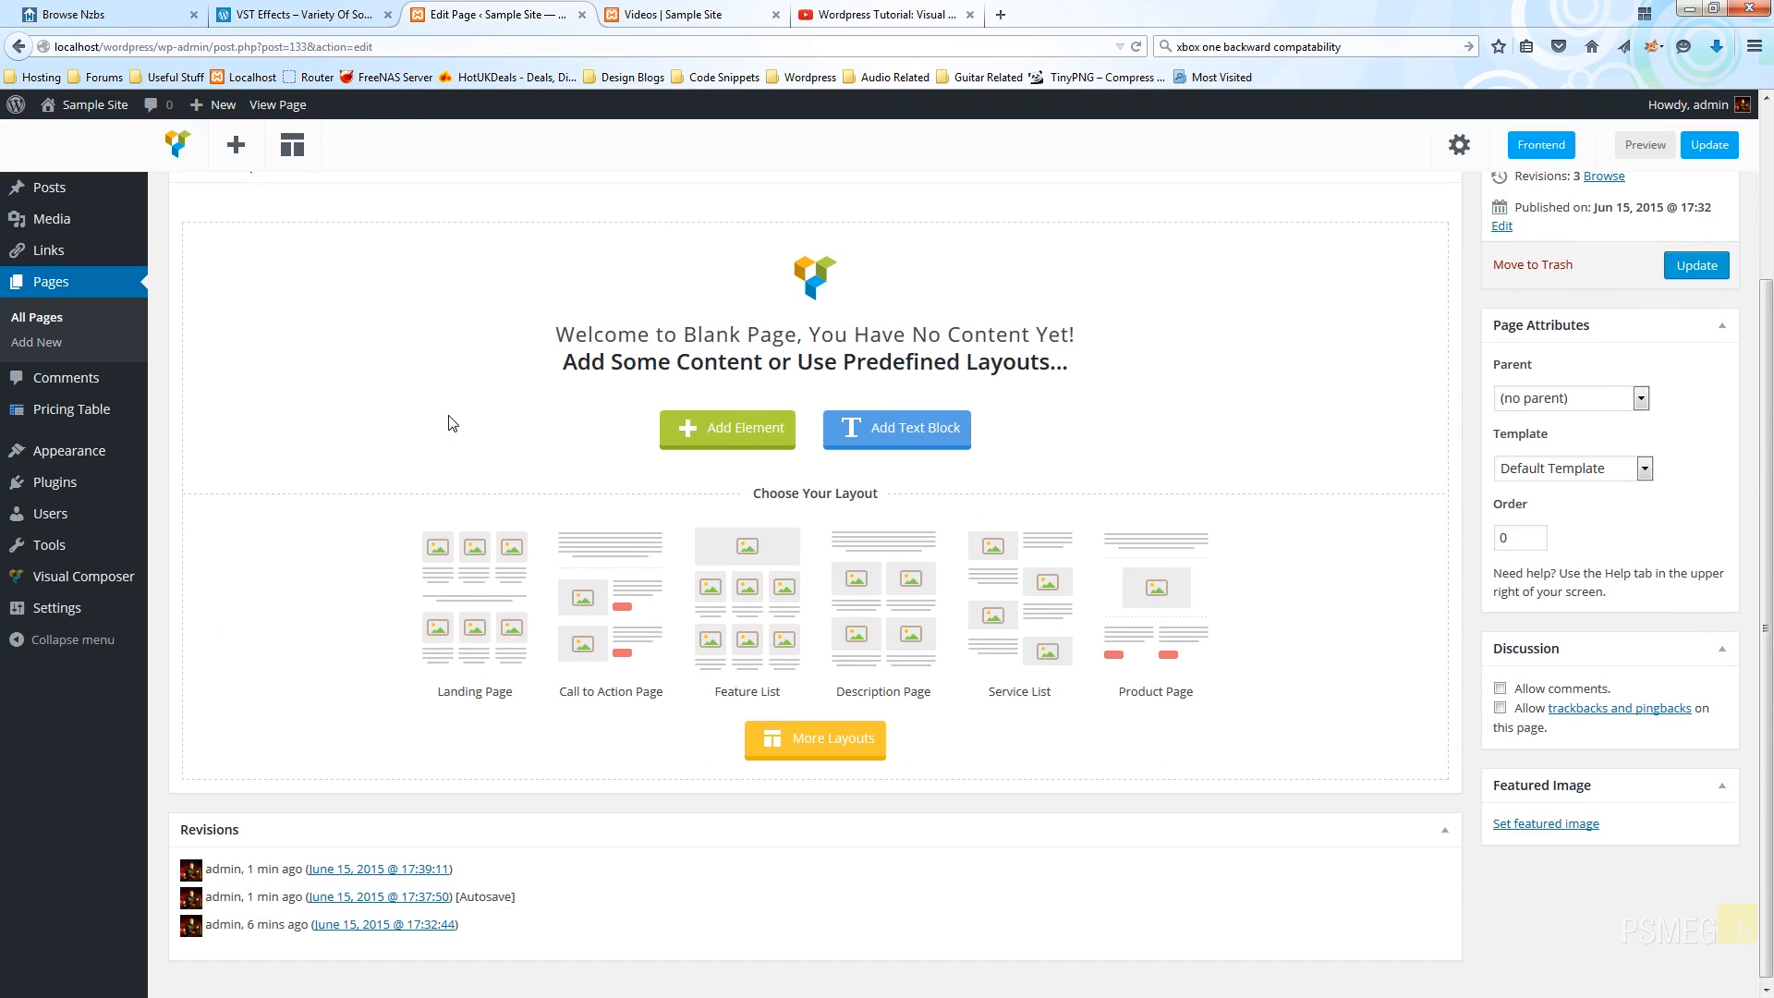
mouse_move(728, 427)
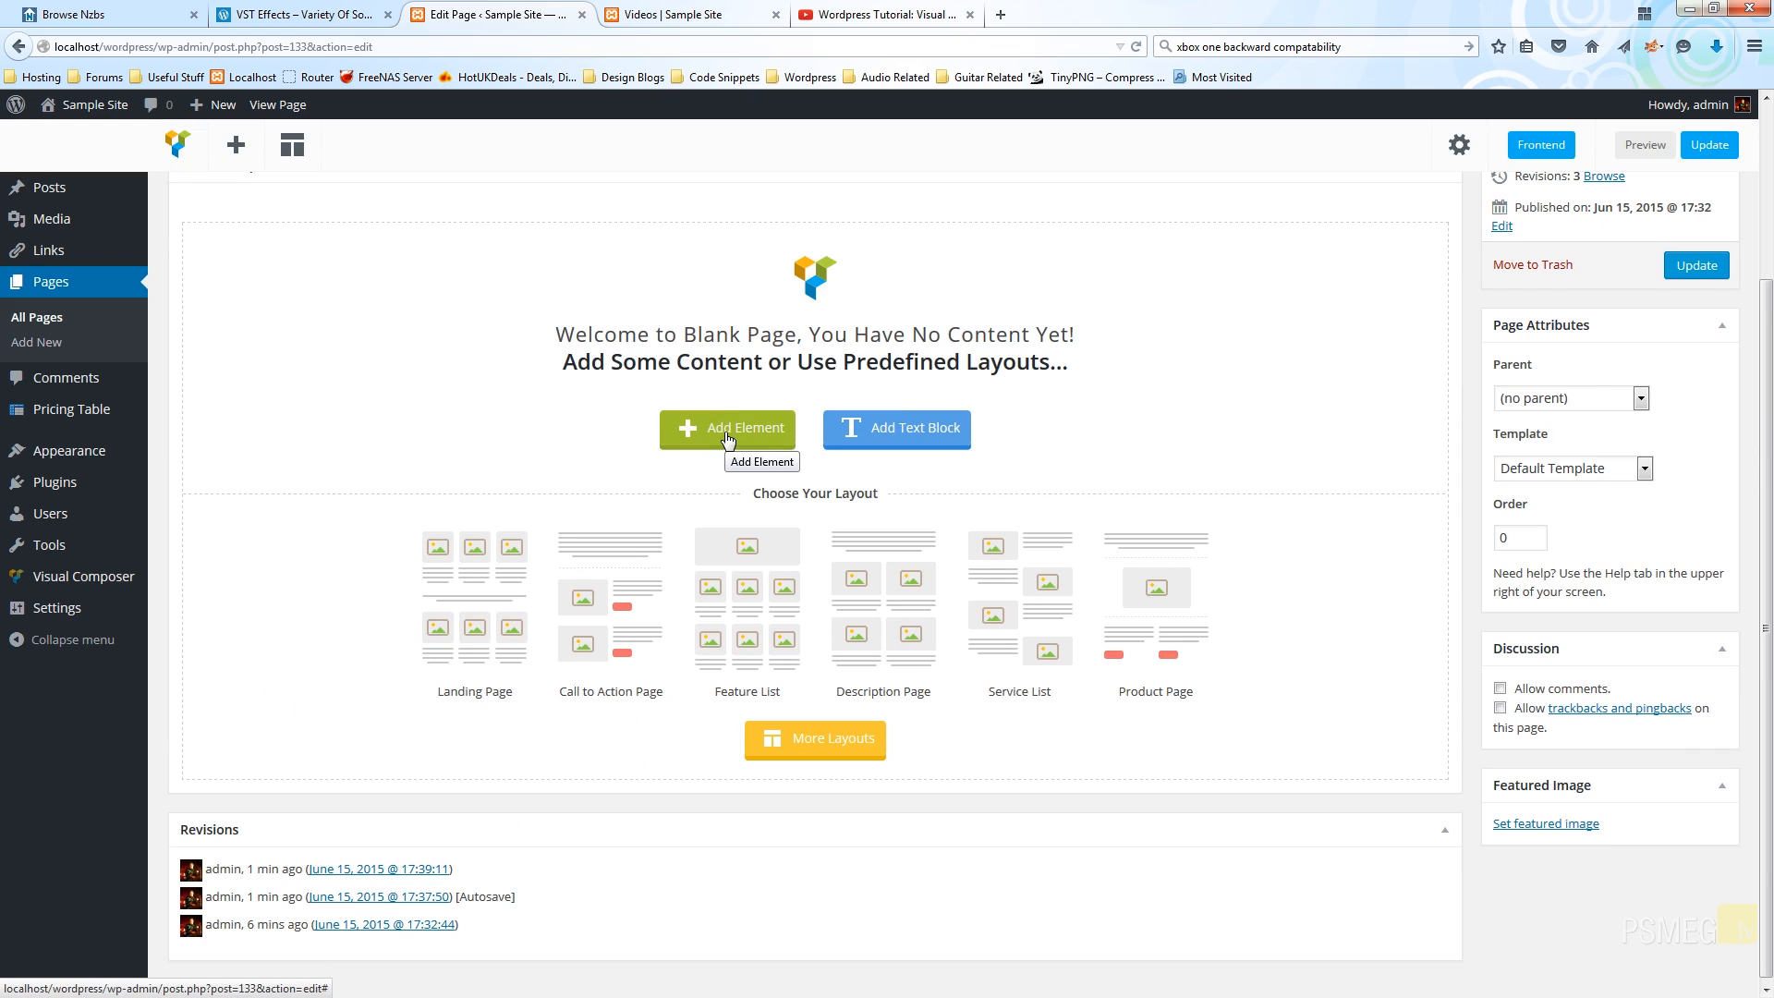
left_click(728, 426)
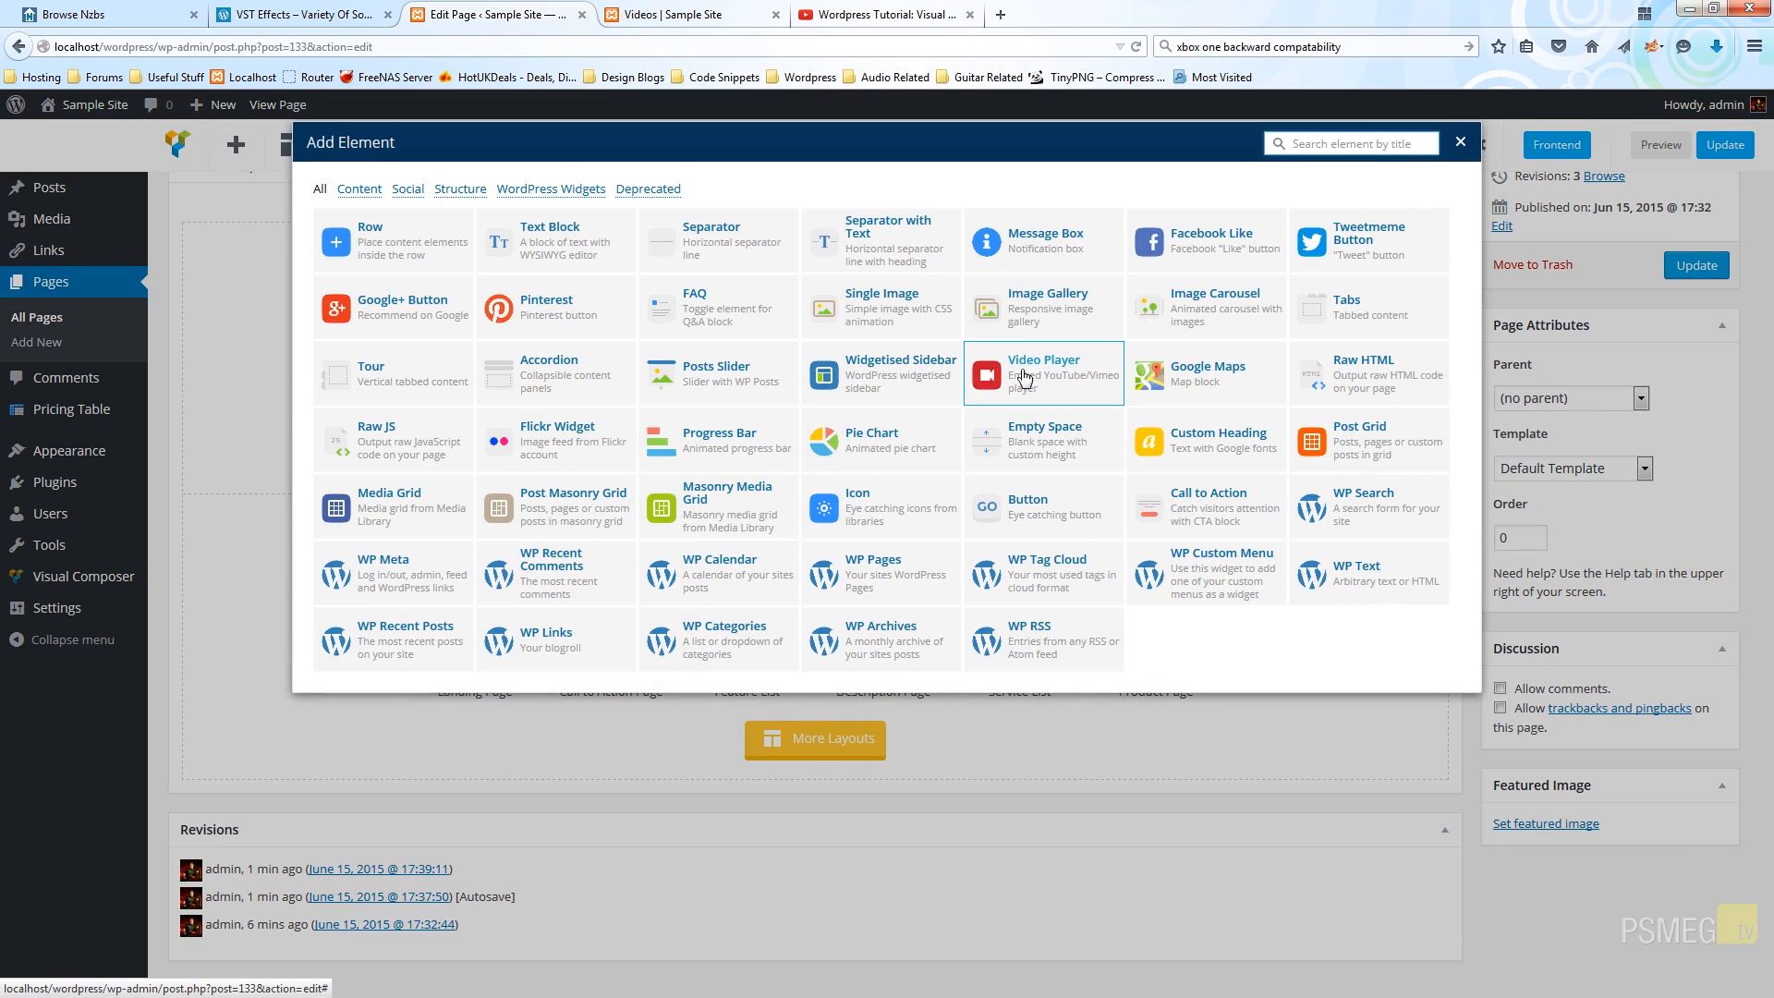
mouse_move(1061, 397)
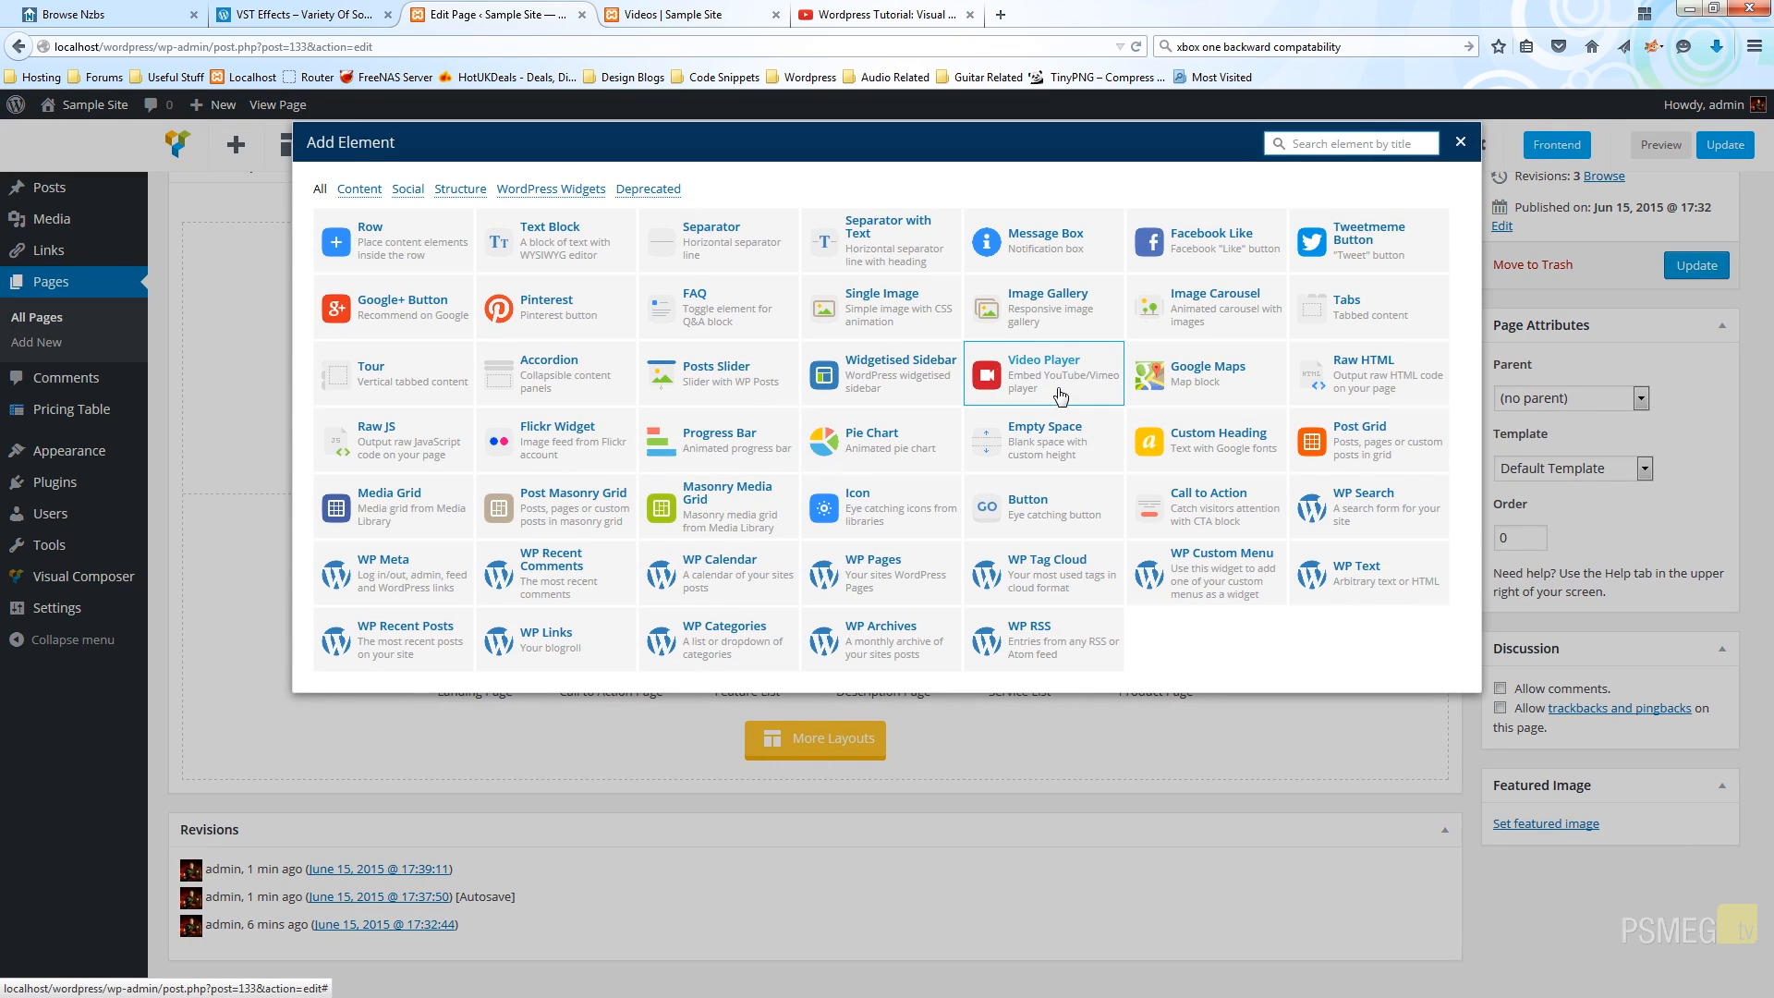
Add a Video Player element, glance at its Design Options, and return to General settings
left_click(1042, 373)
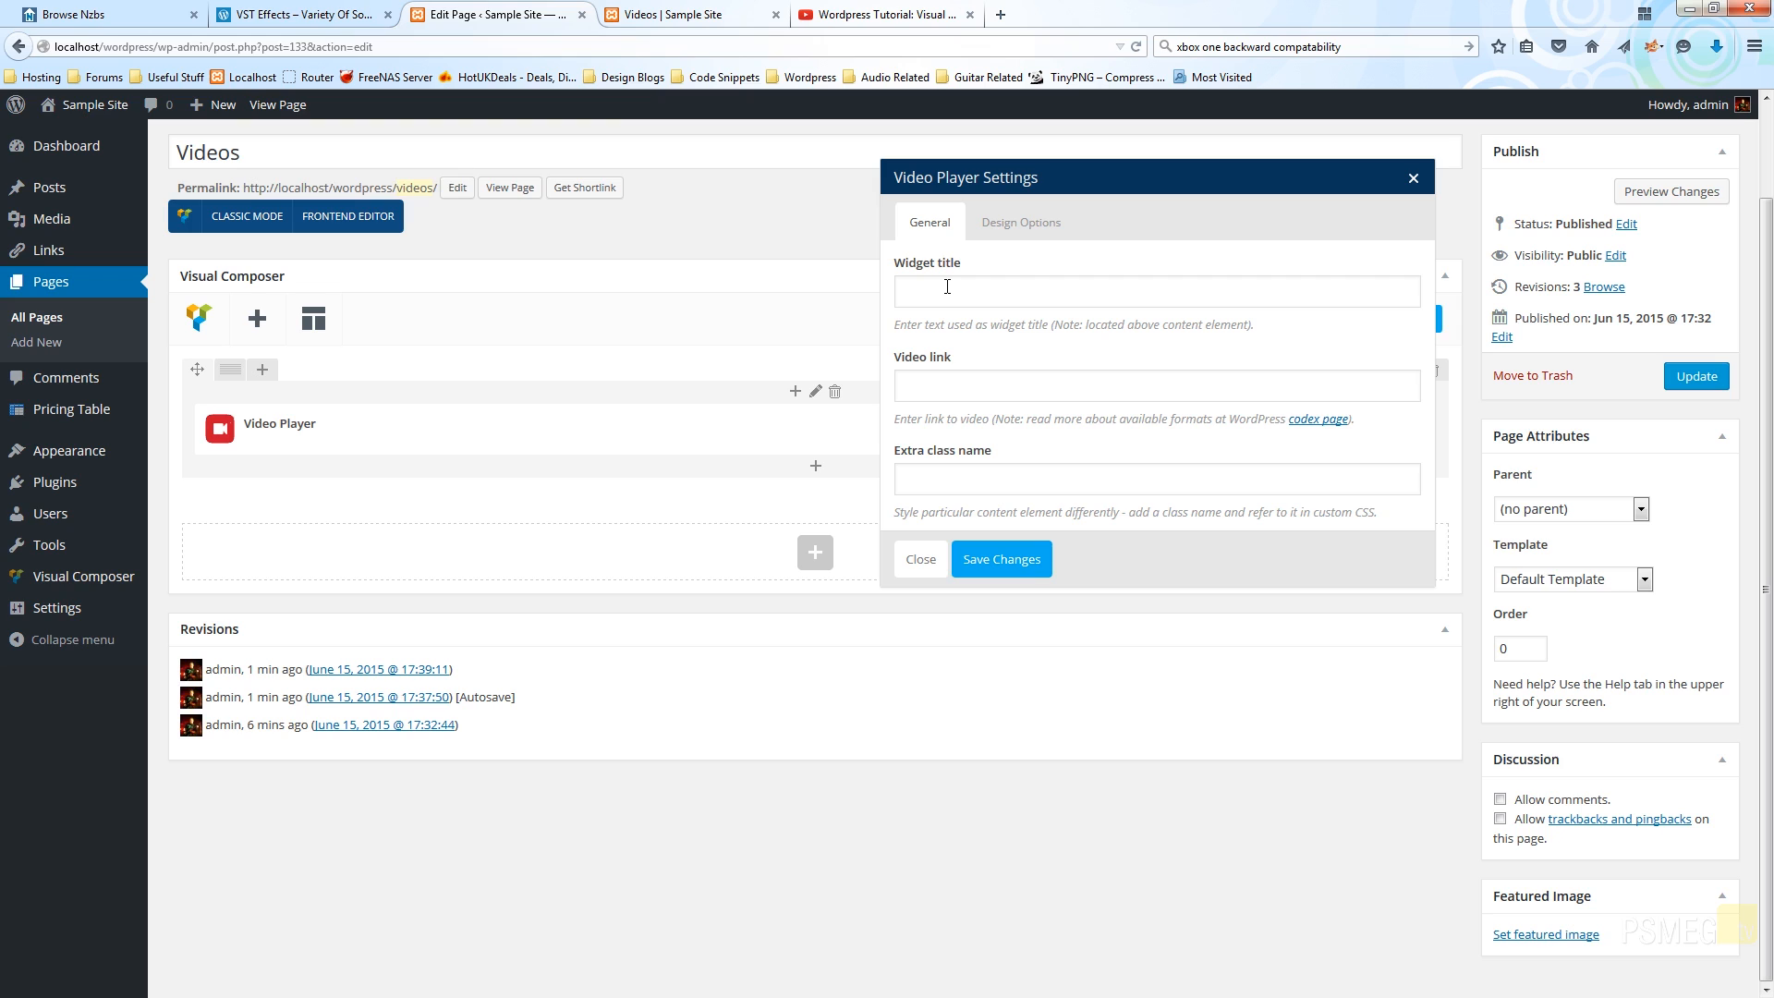
mouse_move(963, 375)
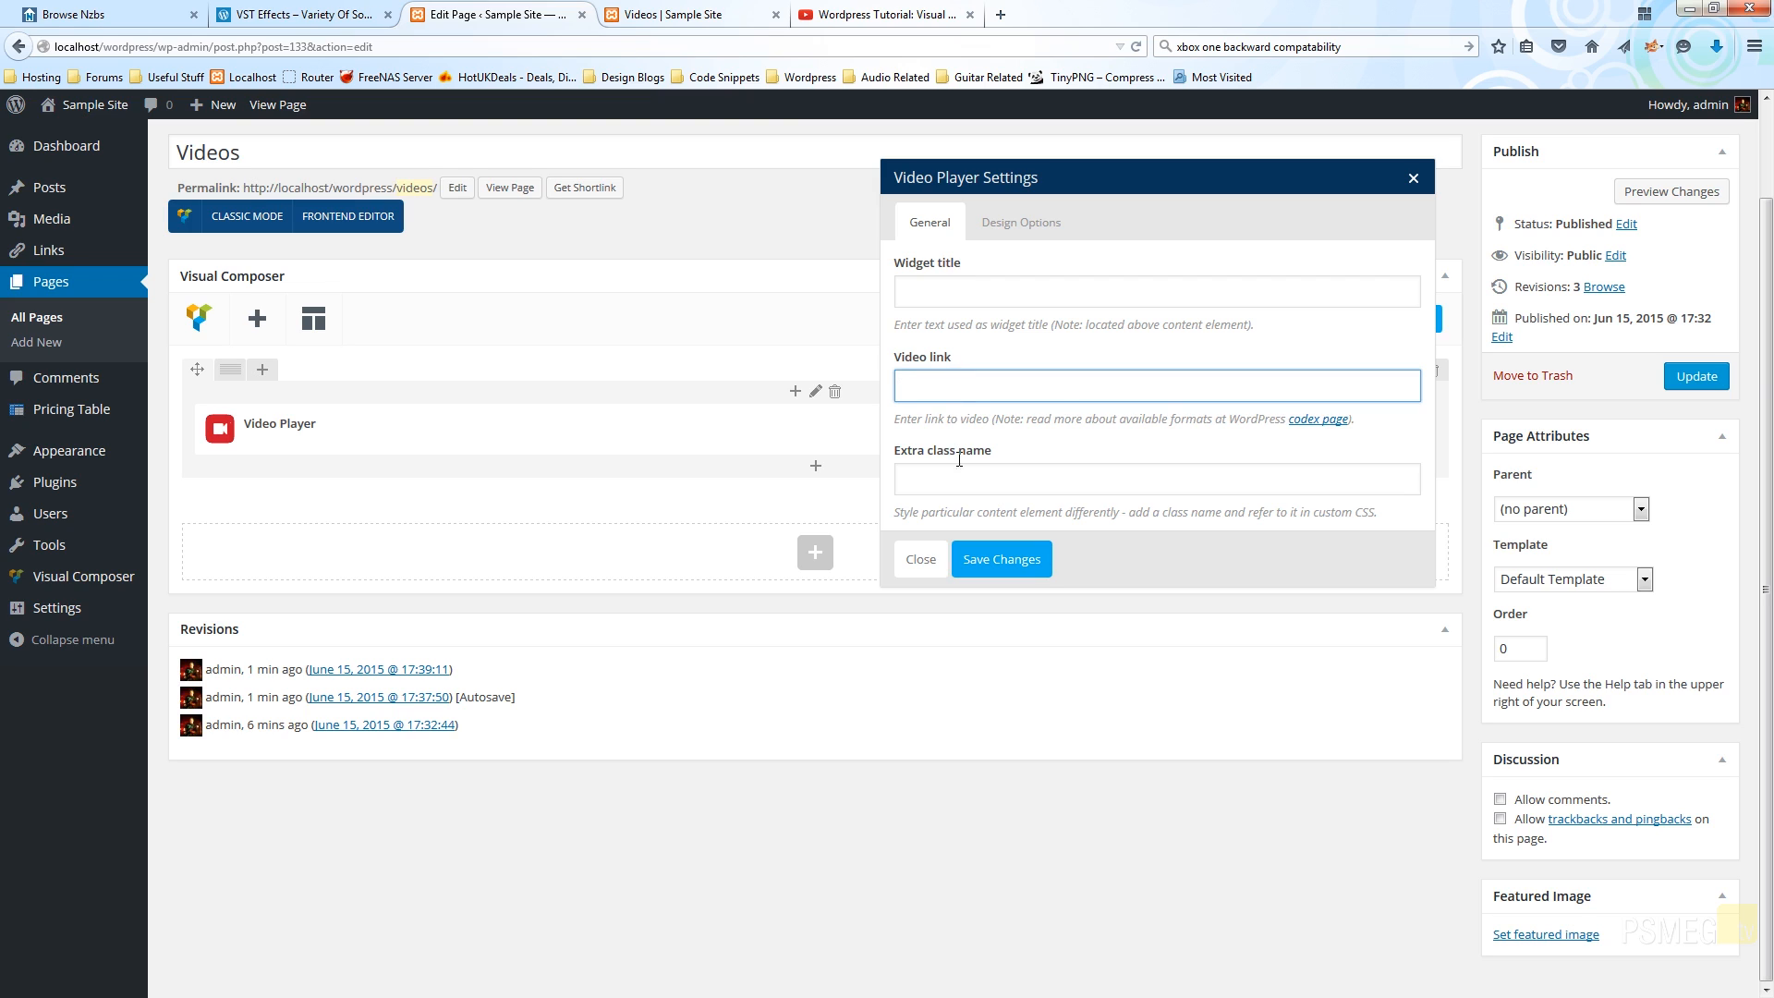
left_click(1157, 478)
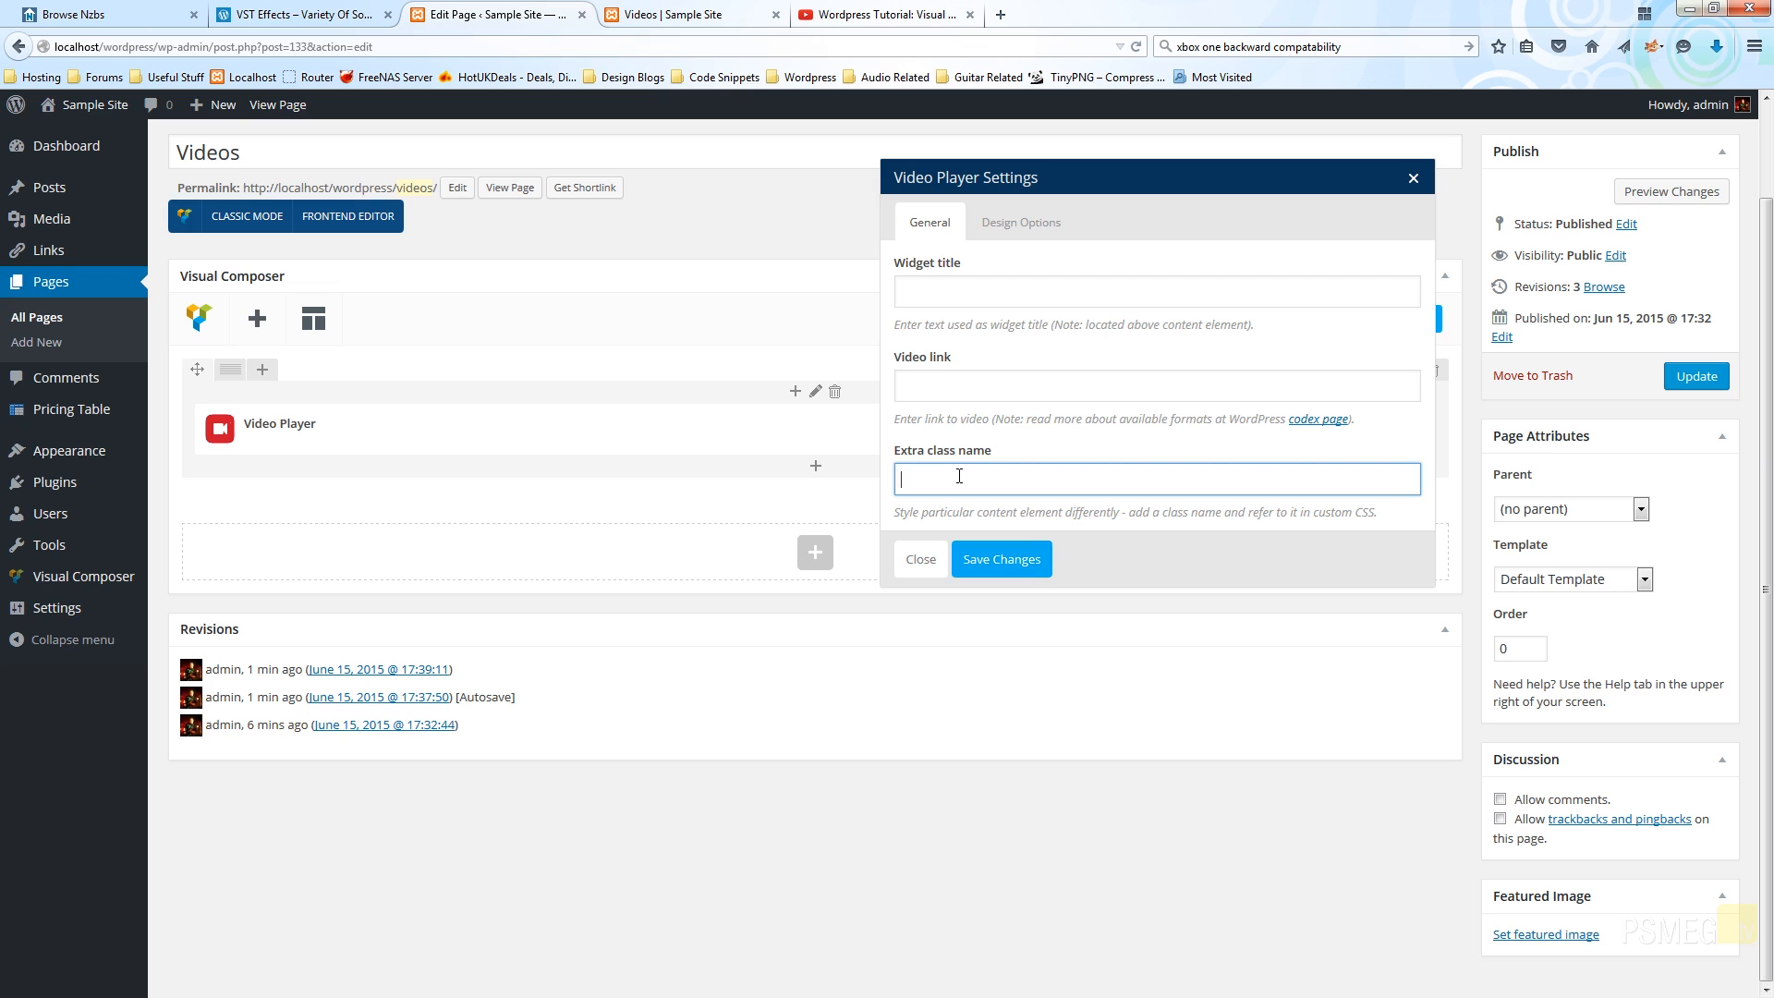
left_click(1020, 222)
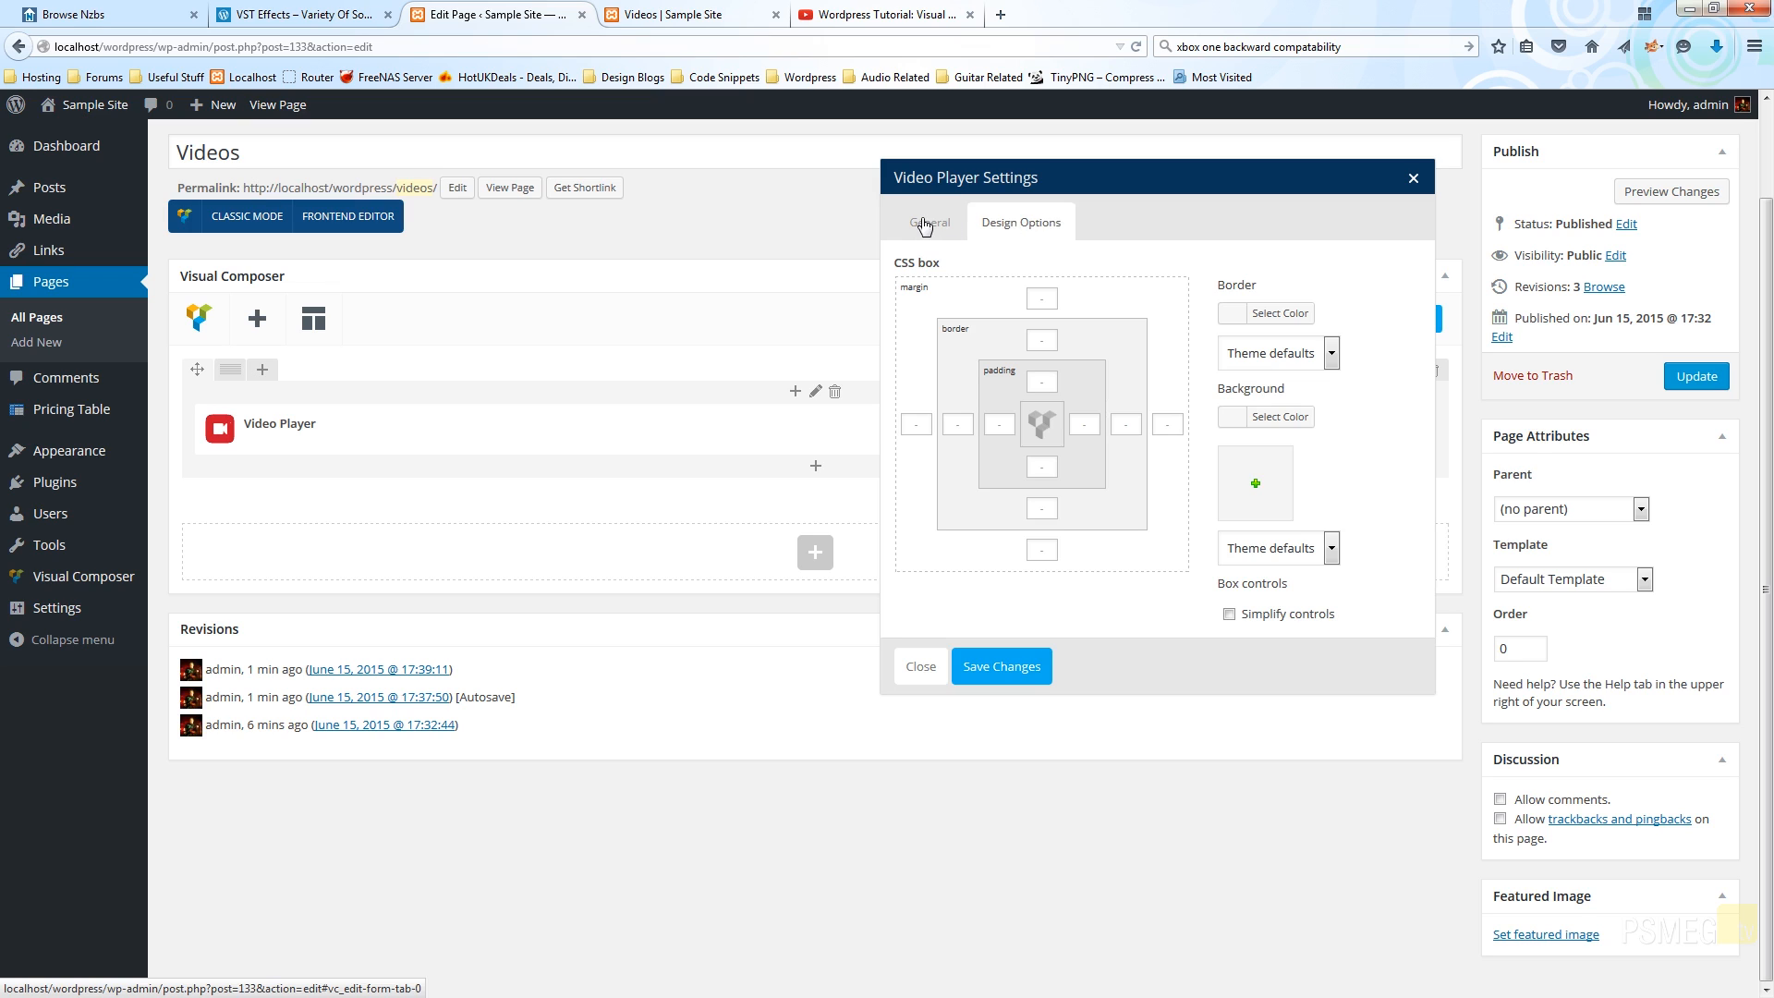
left_click(930, 222)
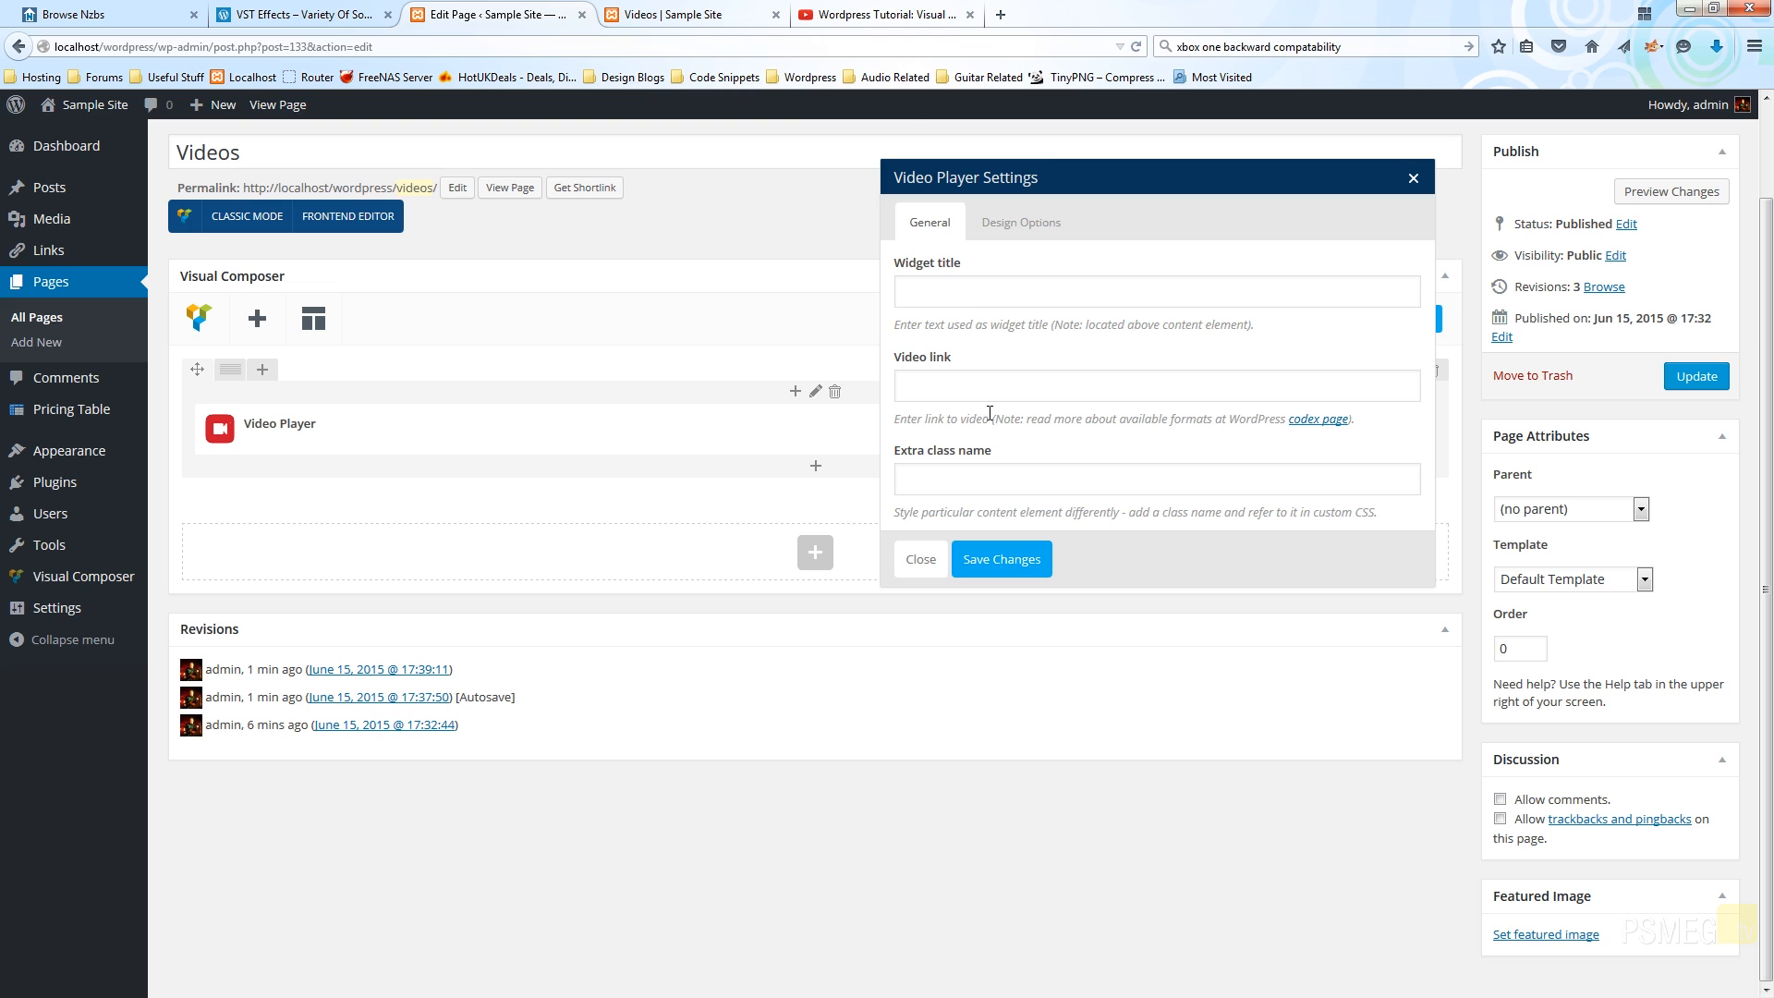
Copy the YouTube share link of the Visual Composer Basics tutorial video
left_click(883, 13)
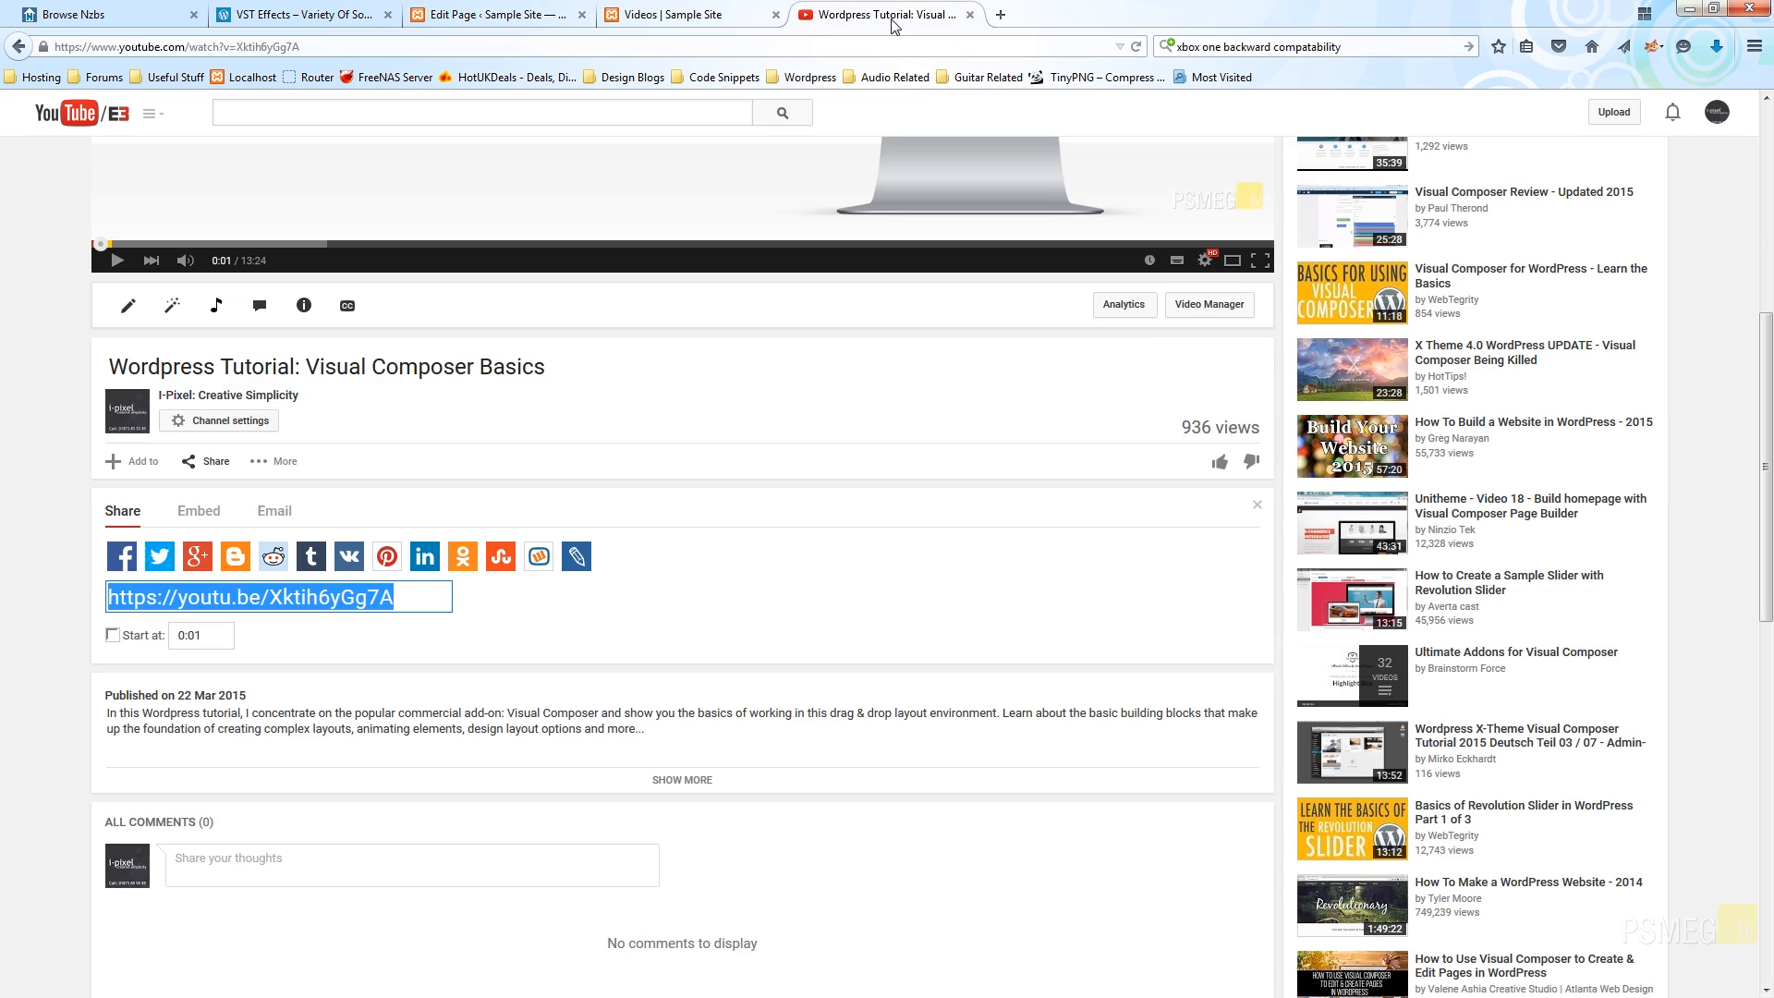
mouse_move(778, 148)
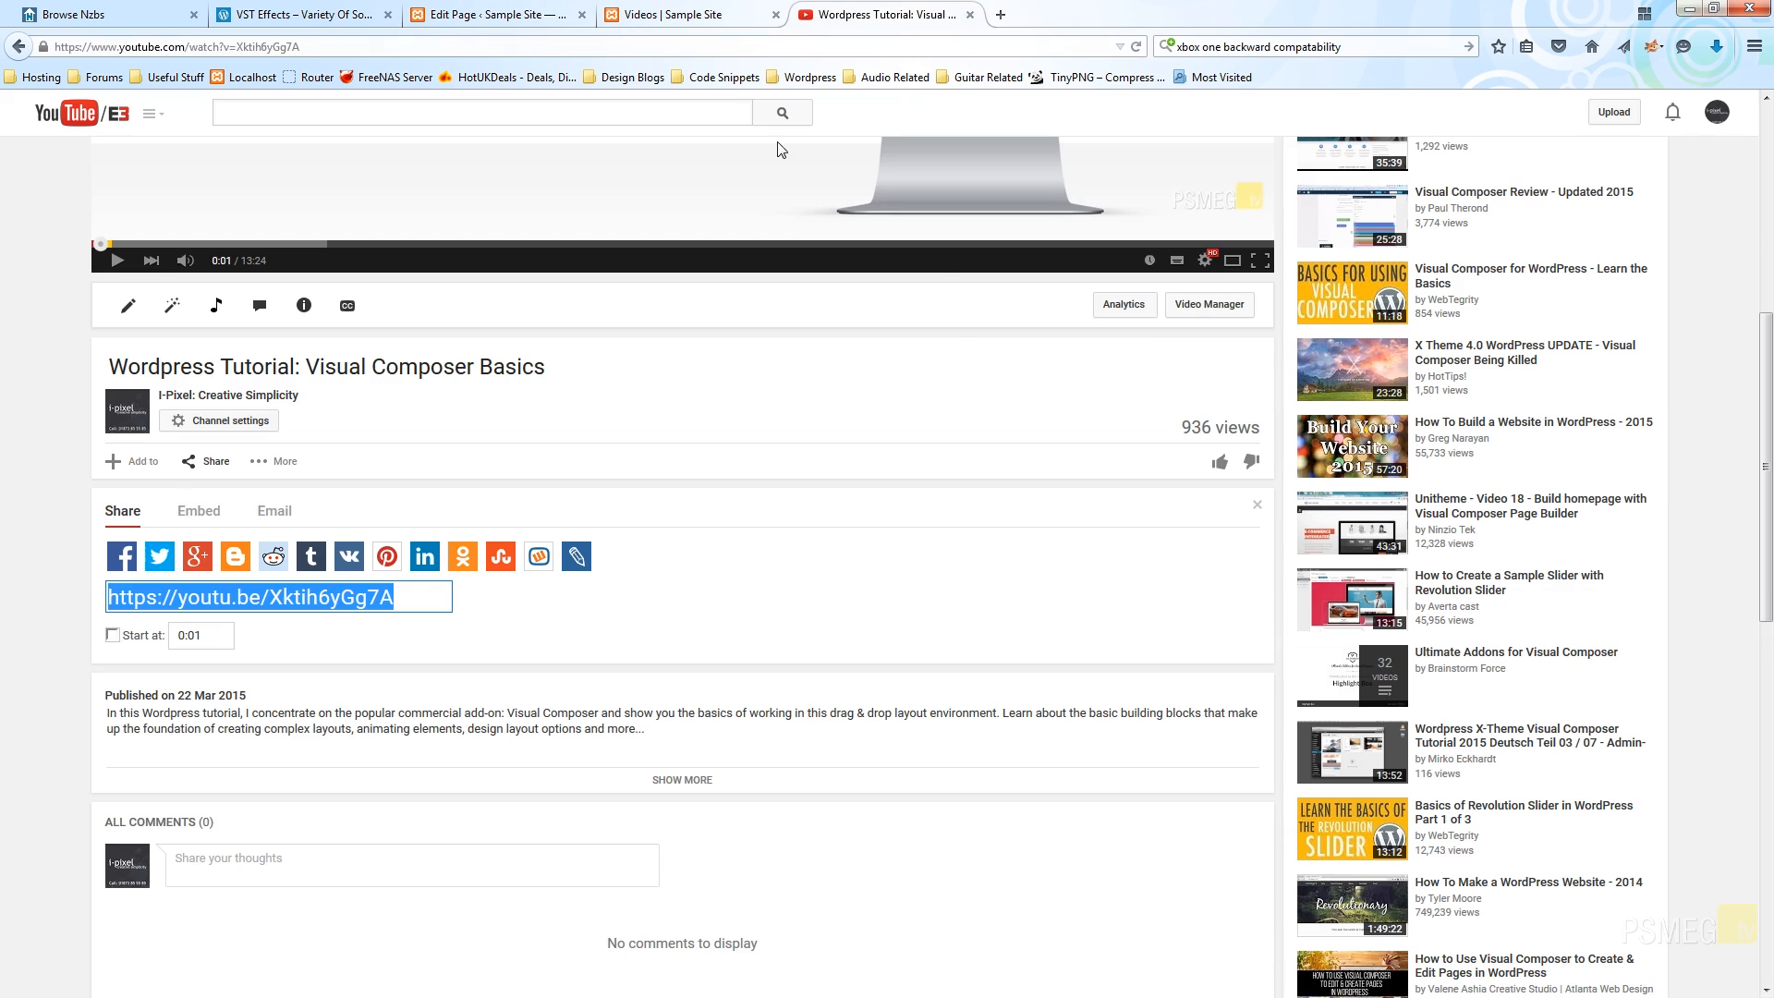
mouse_move(164, 647)
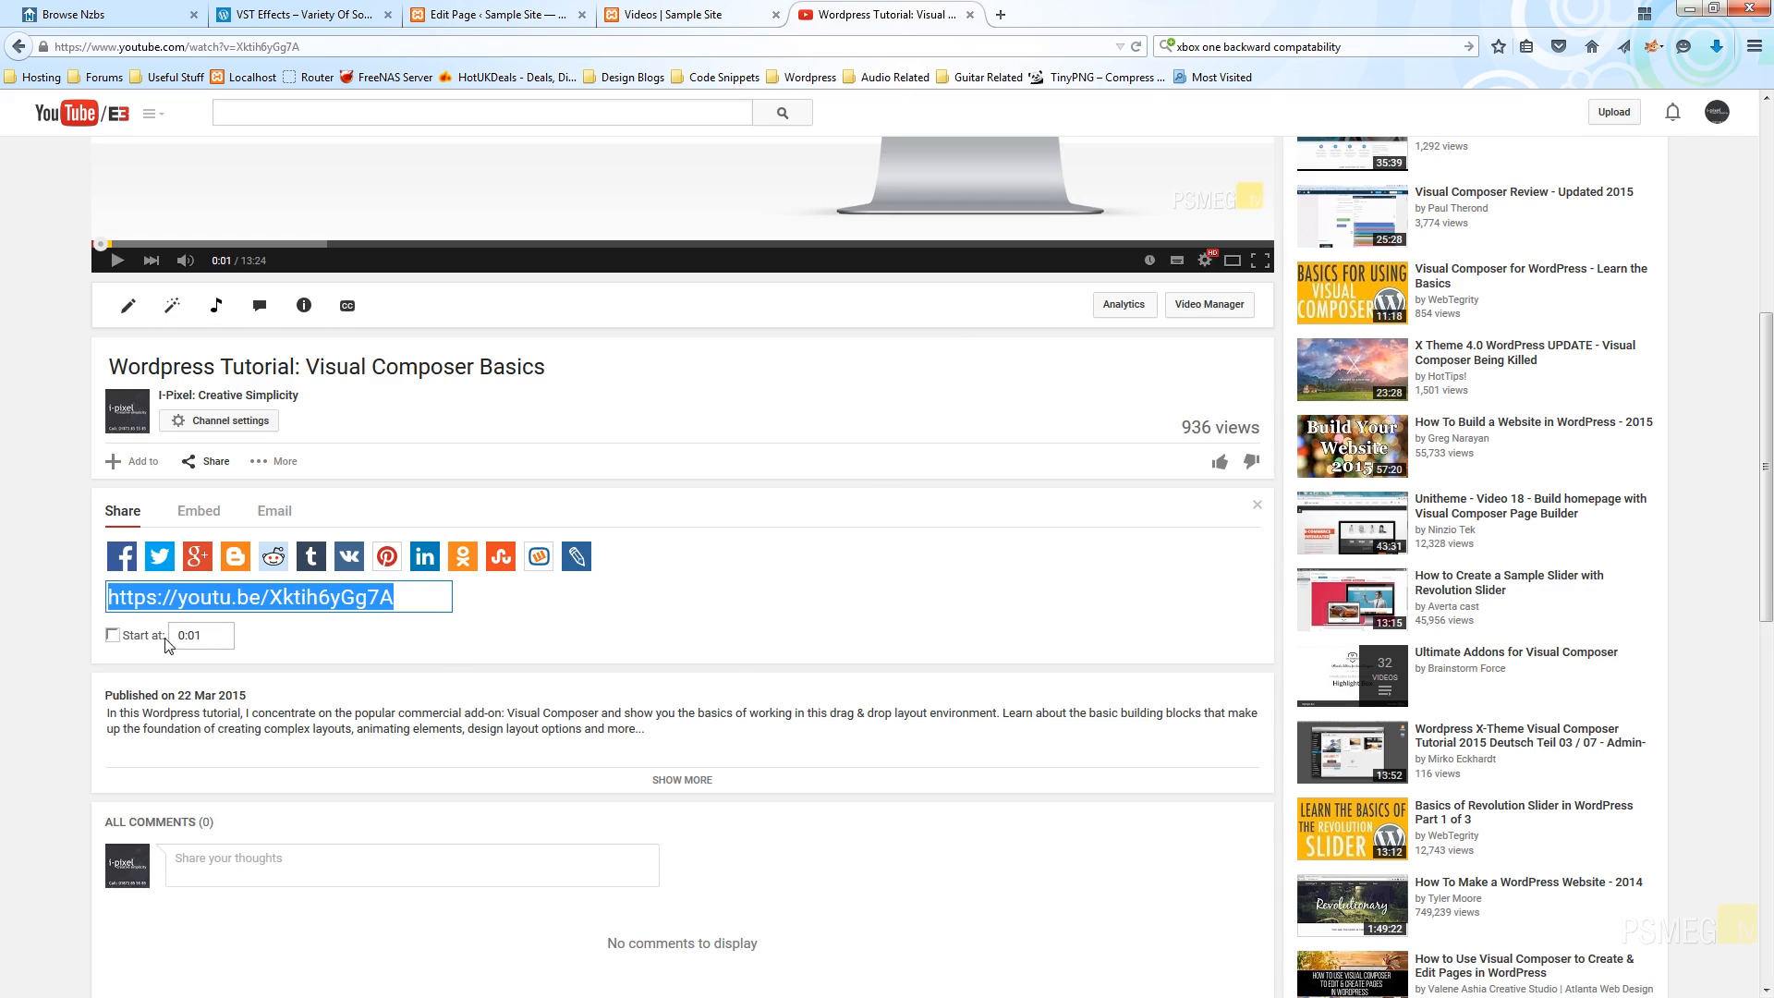
mouse_move(453, 448)
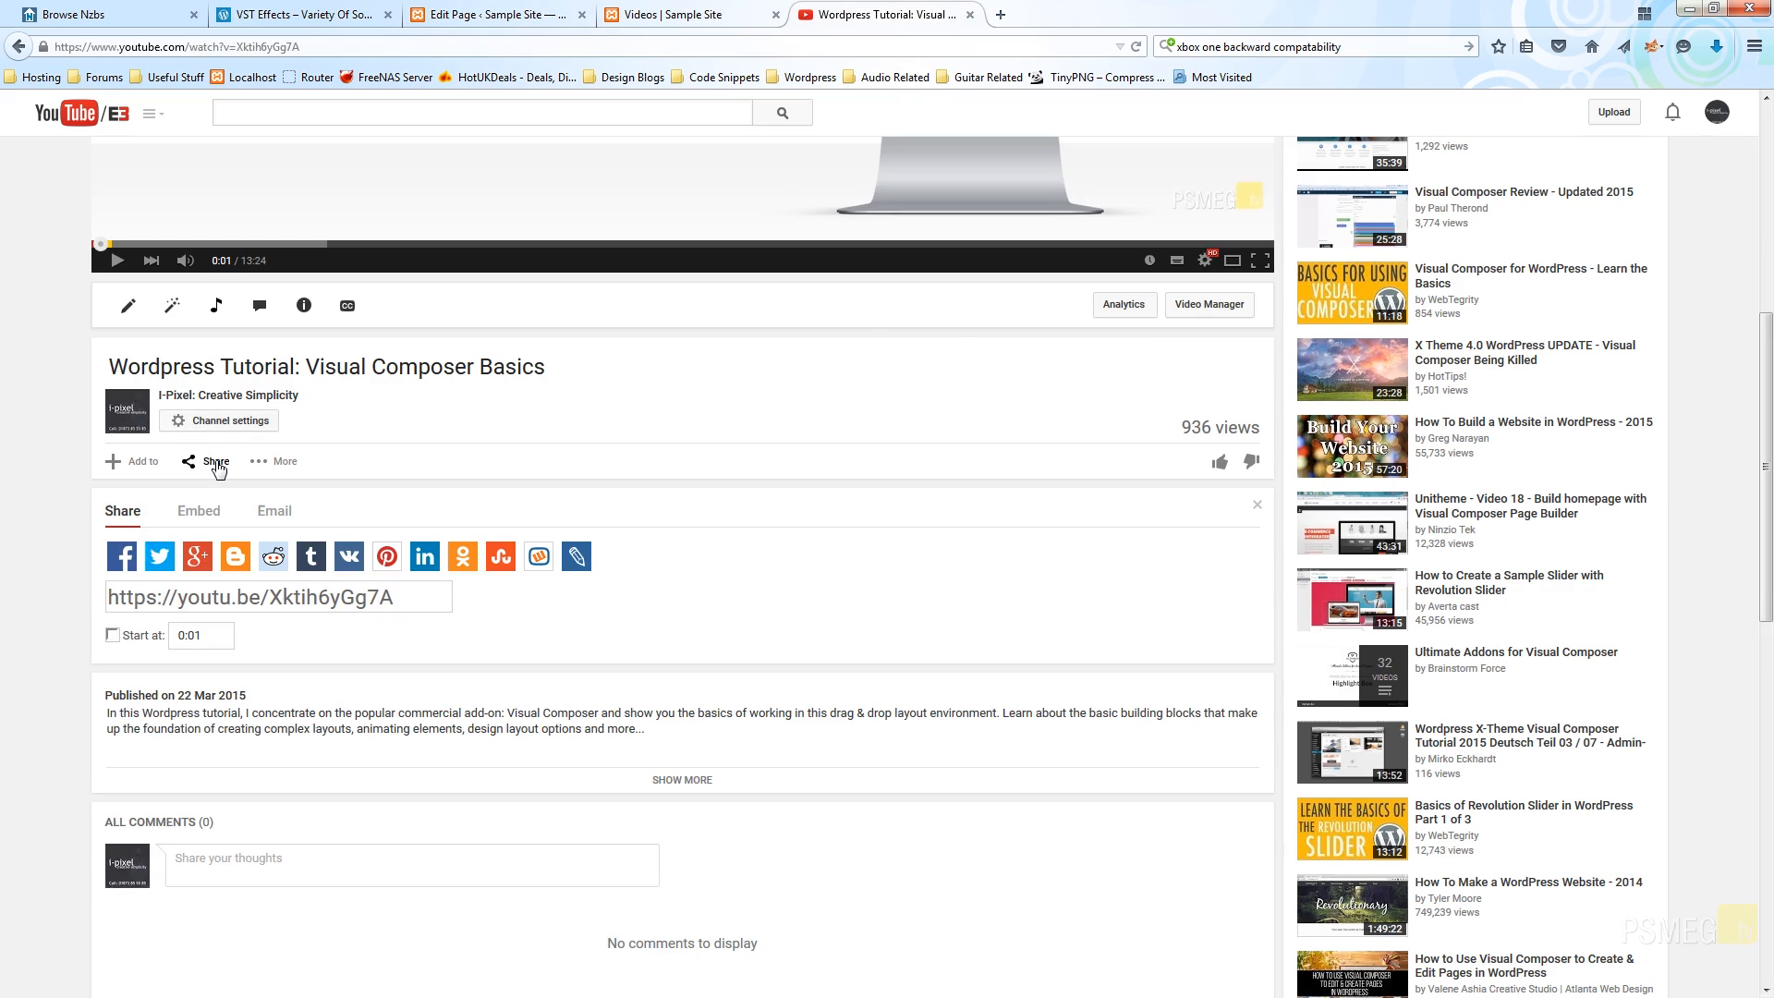
triple_click(275, 597)
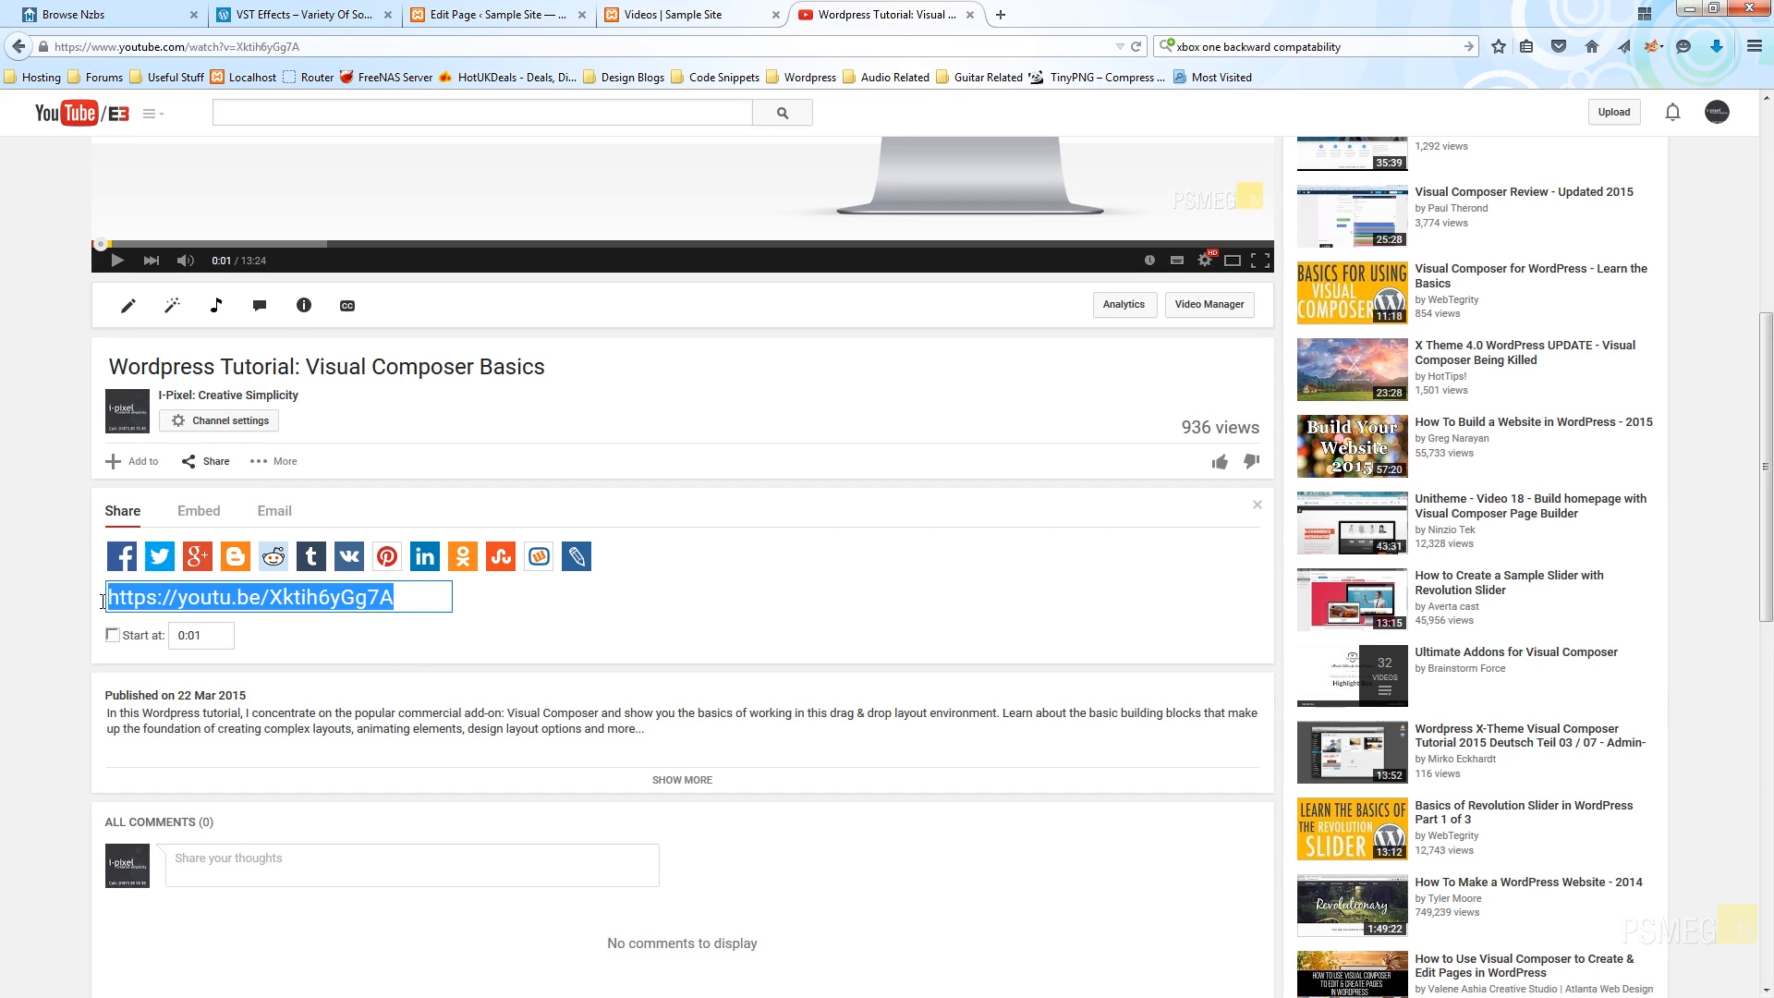
right_click(277, 597)
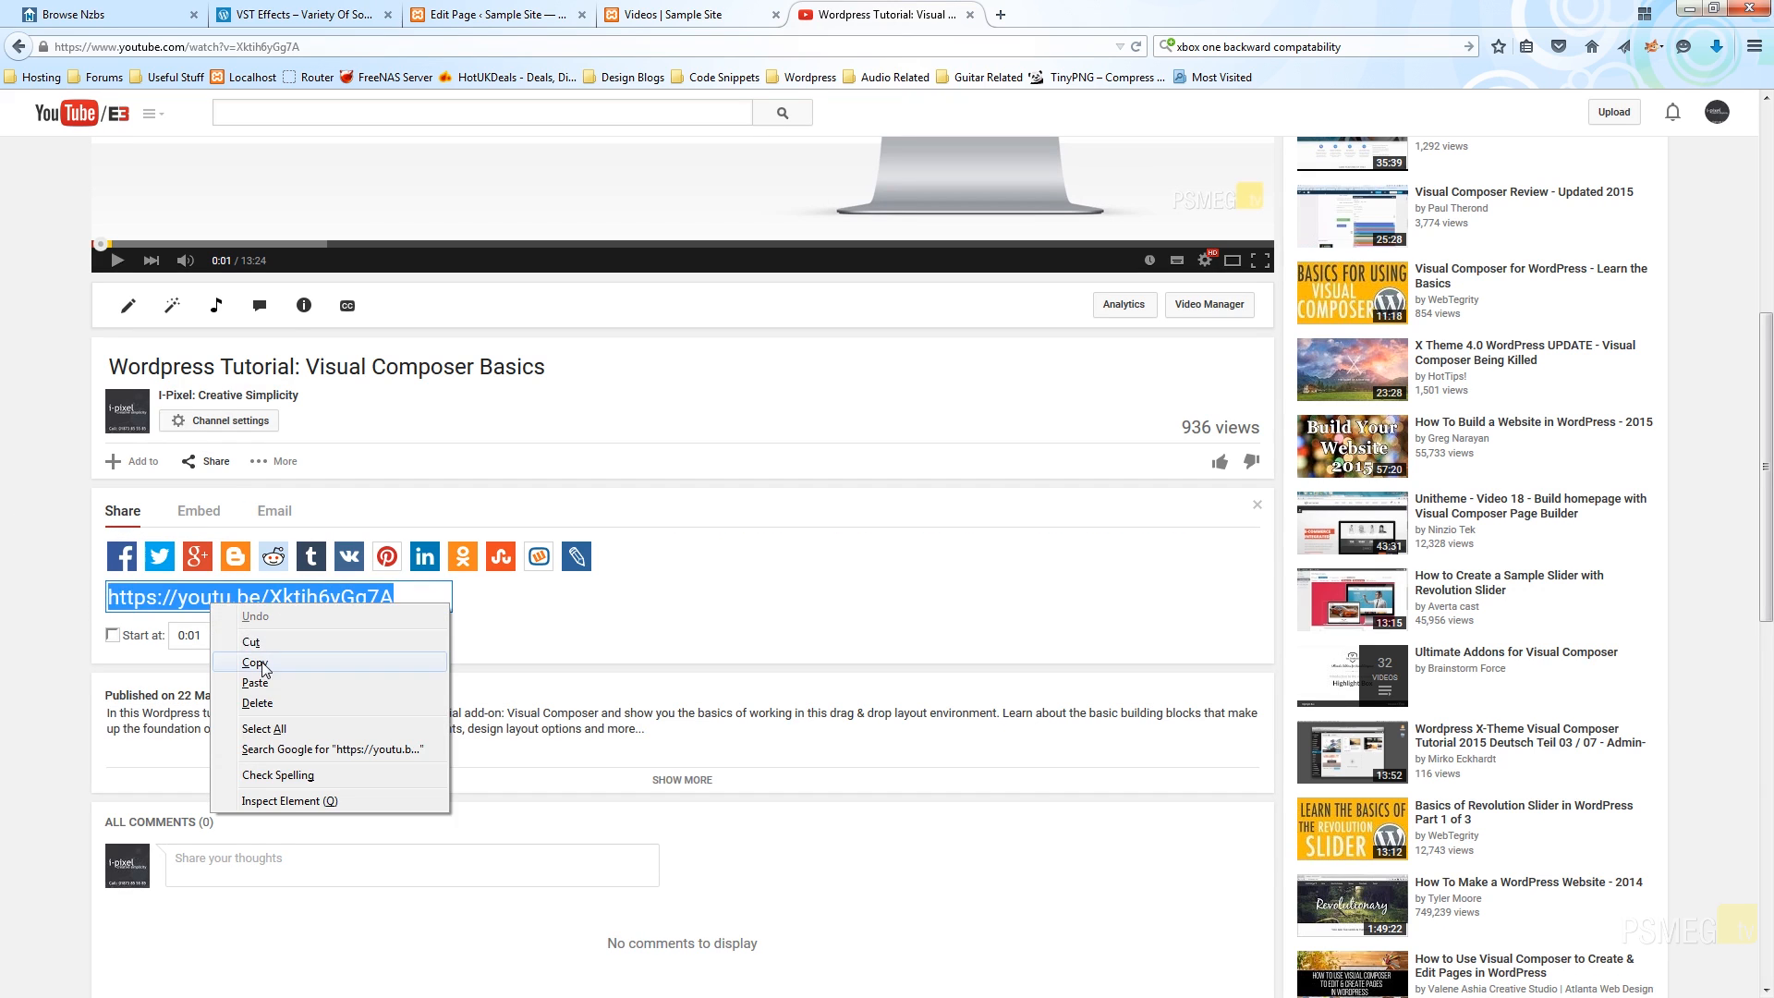
left_click(253, 661)
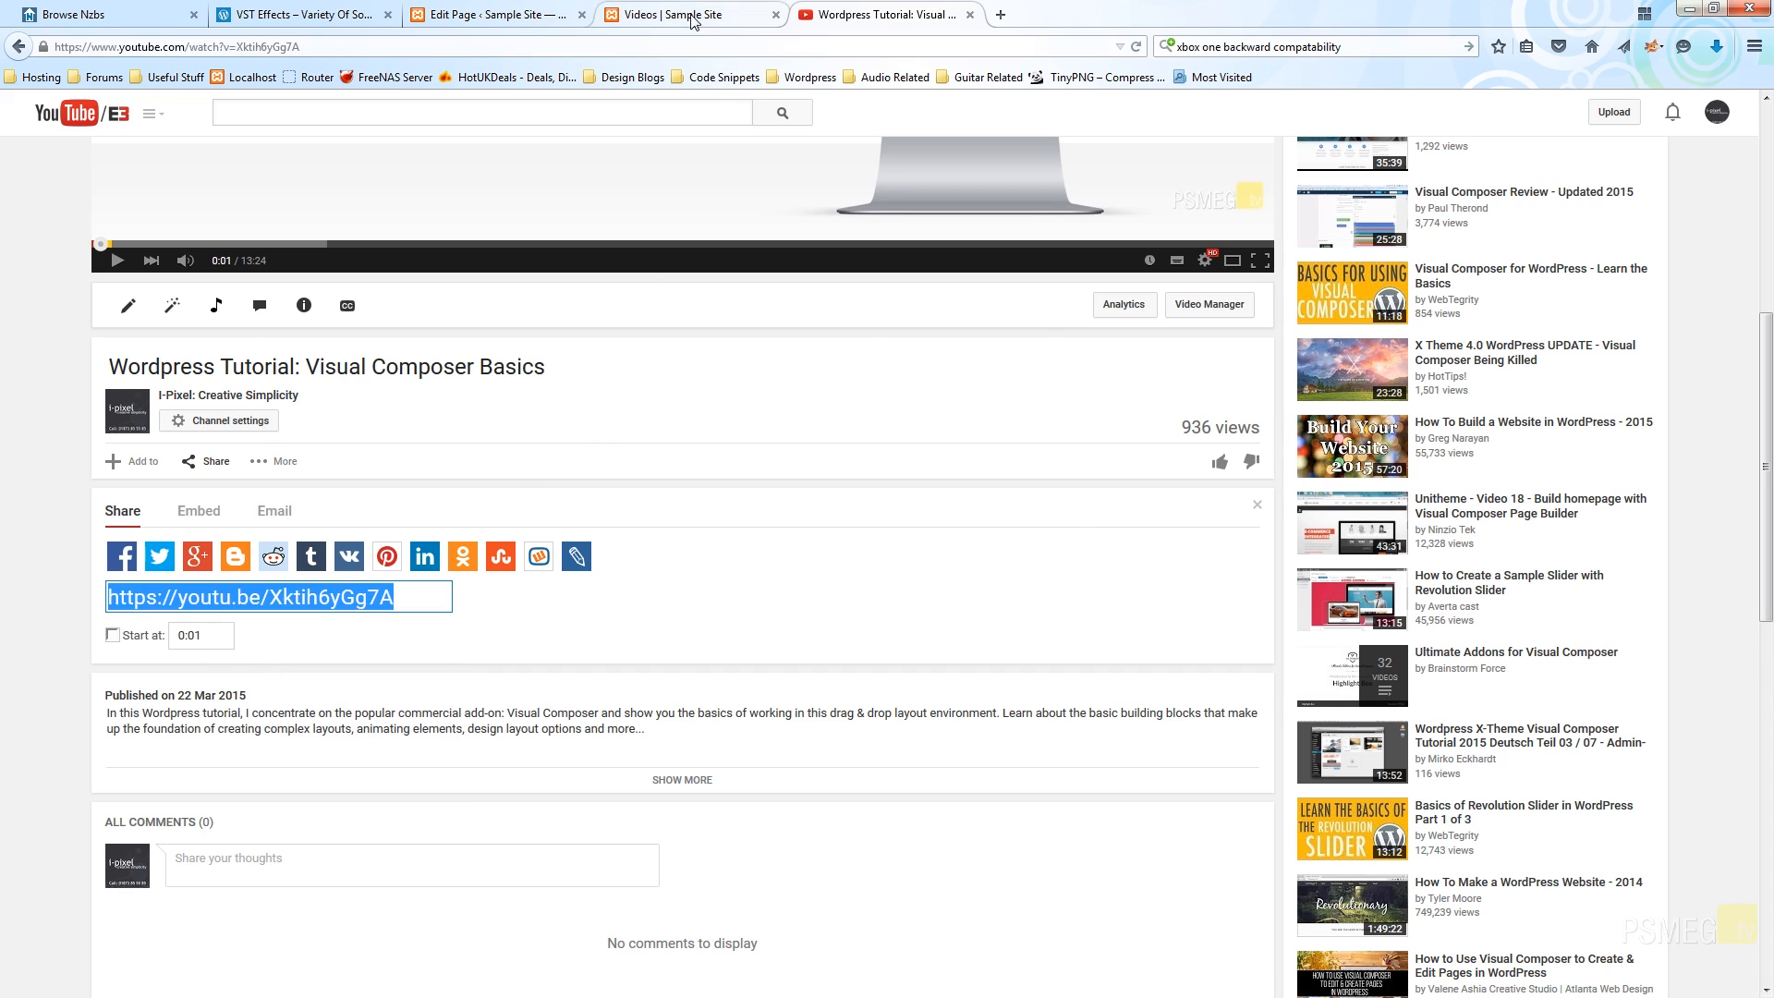
Paste the YouTube link into the Video Player, save its settings, and update the page
left_click(497, 13)
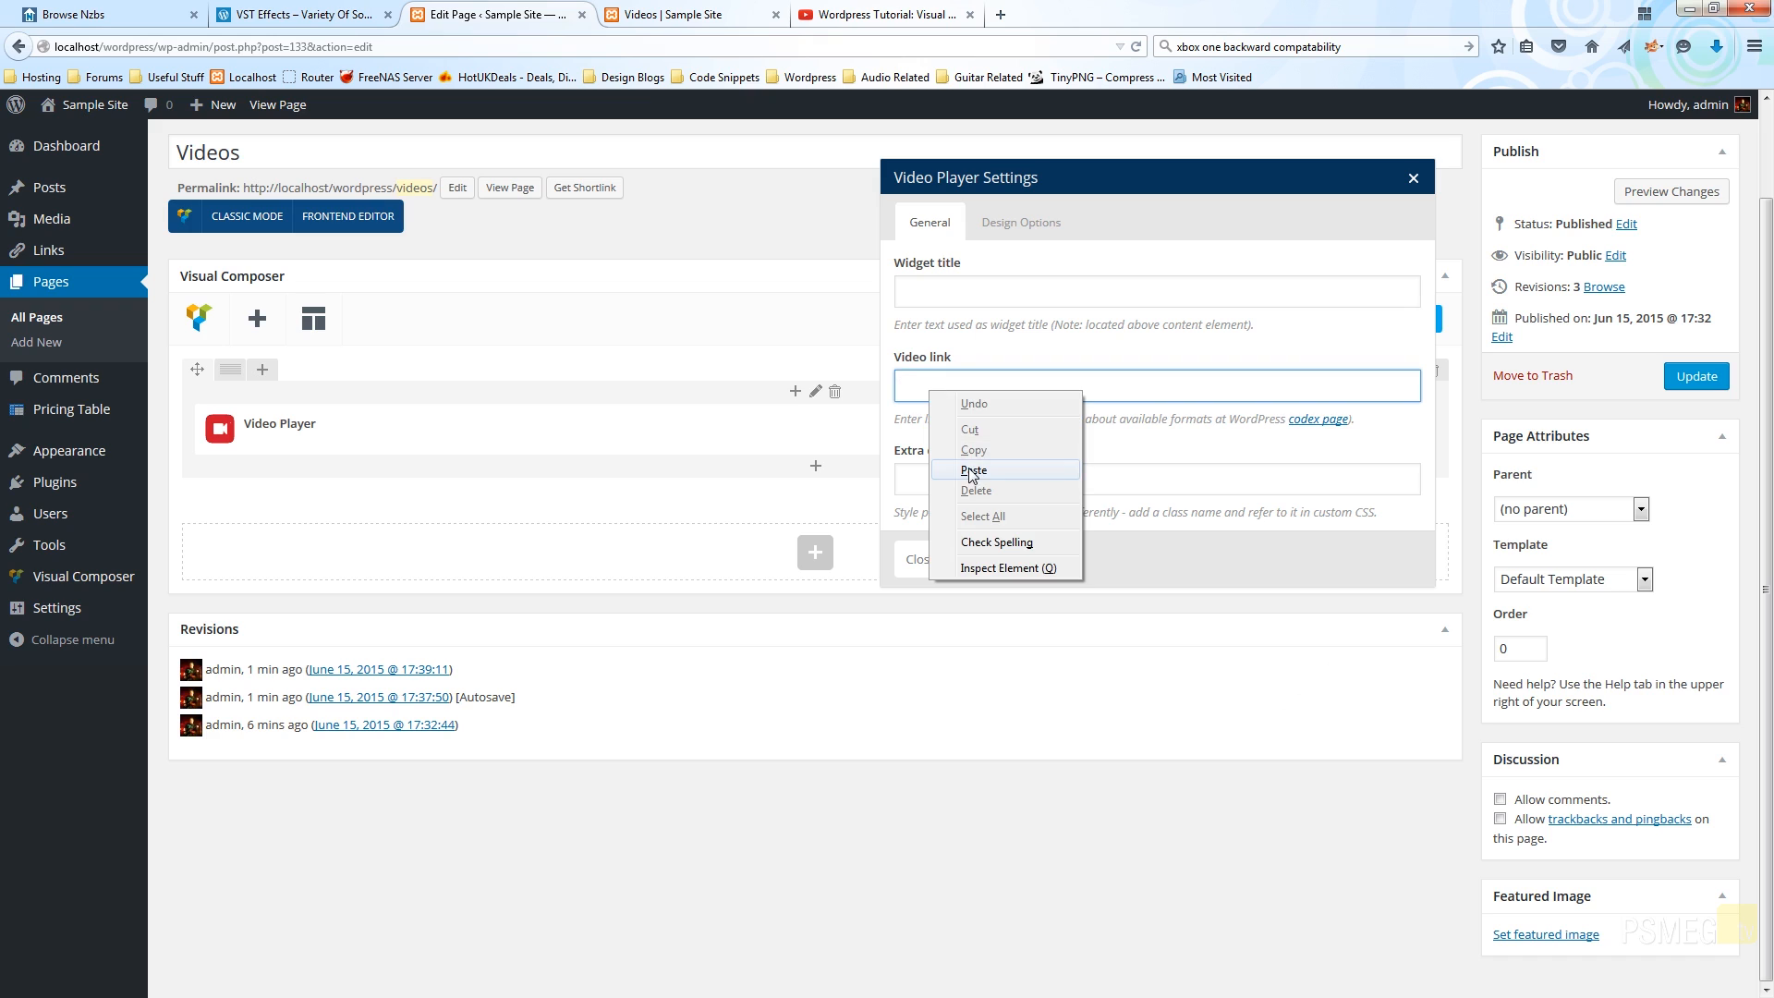
left_click(974, 469)
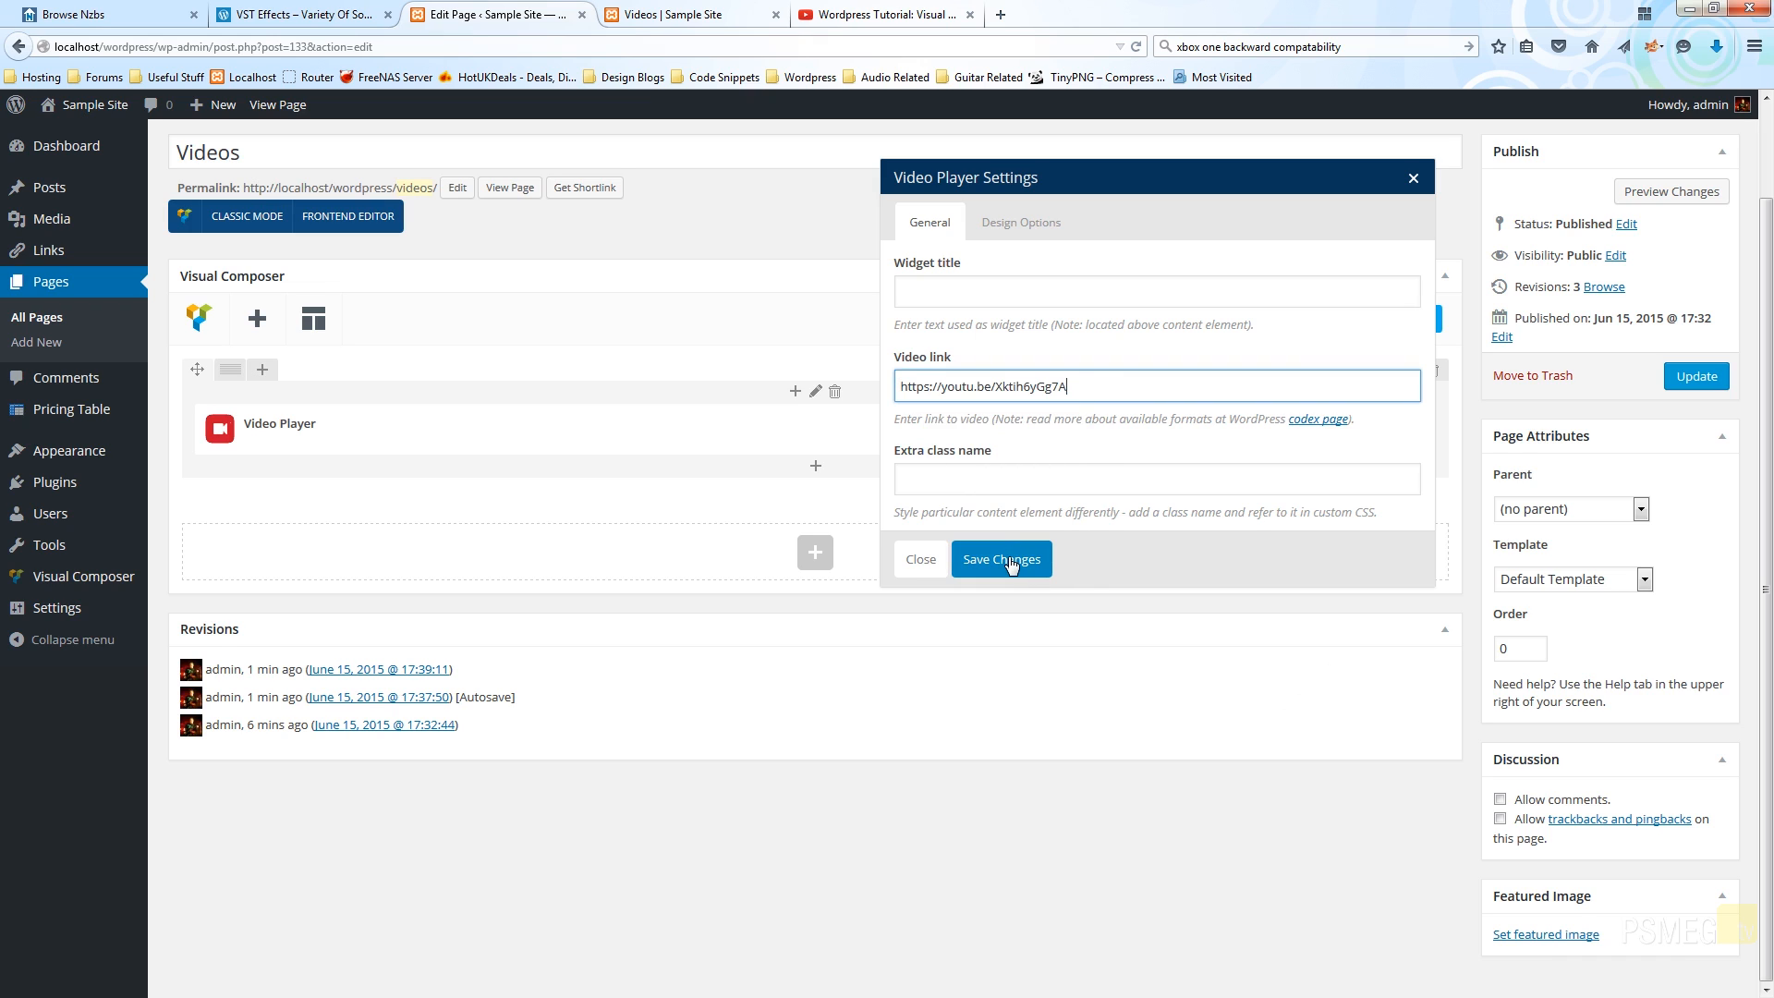
left_click(1000, 558)
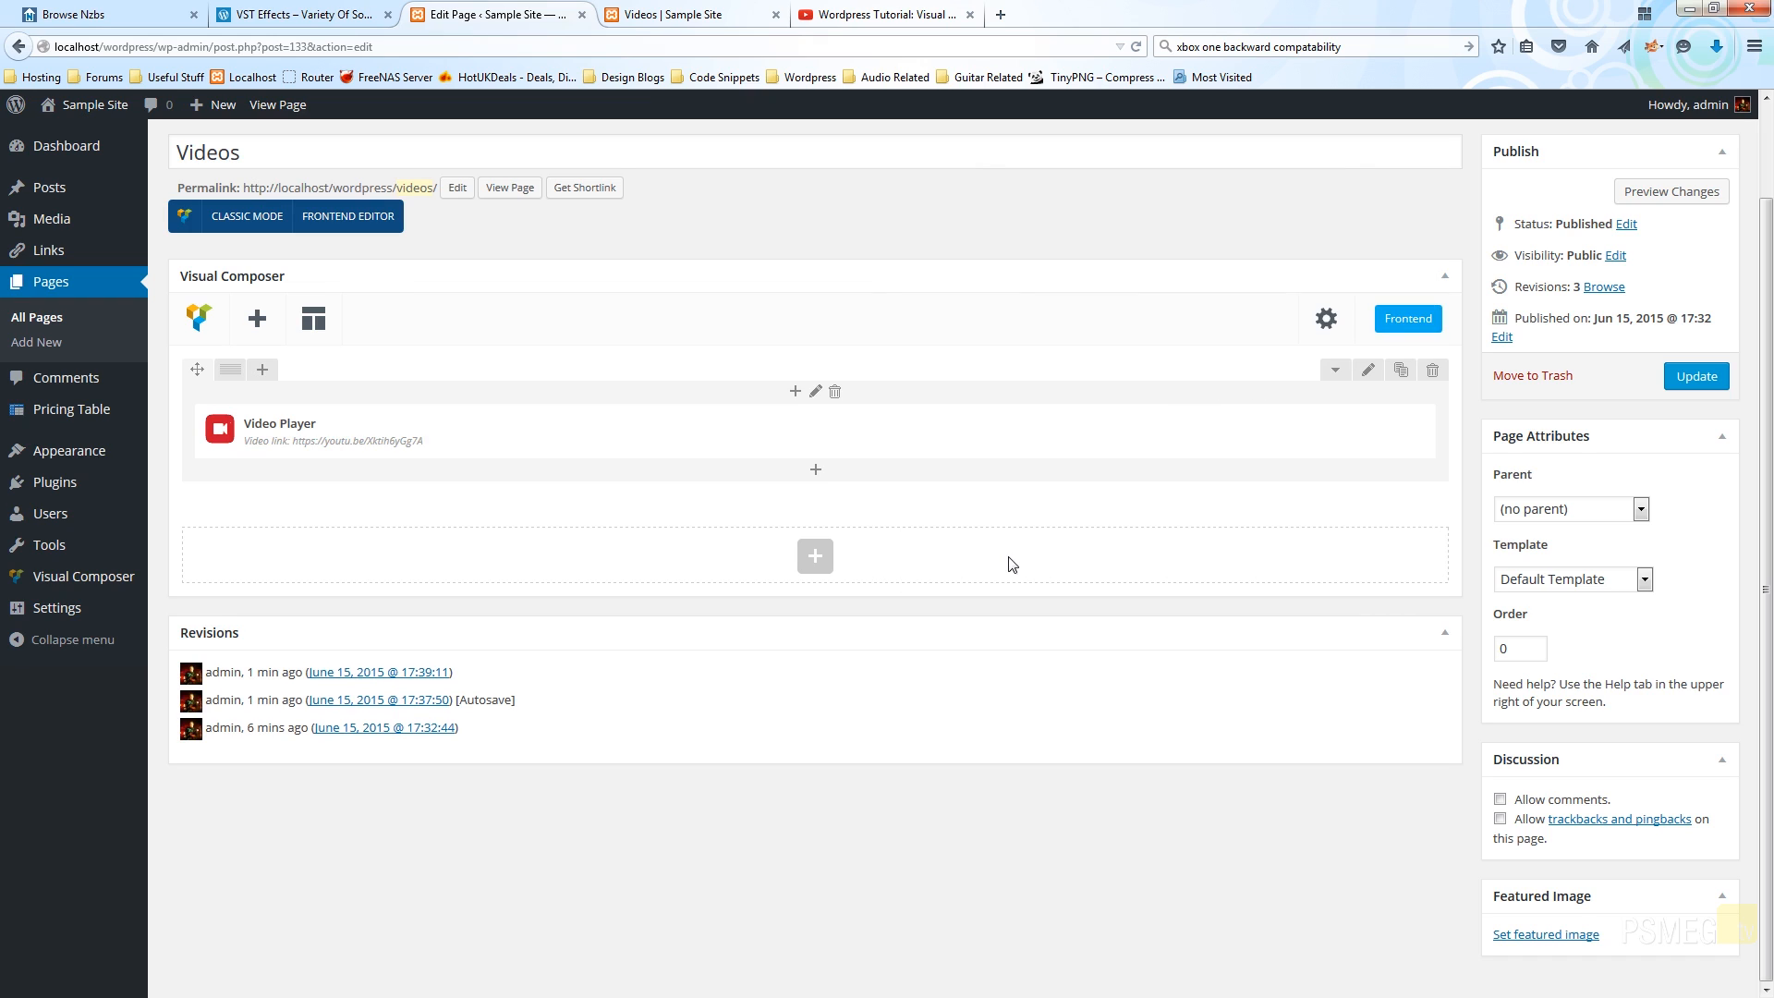
mouse_move(828, 765)
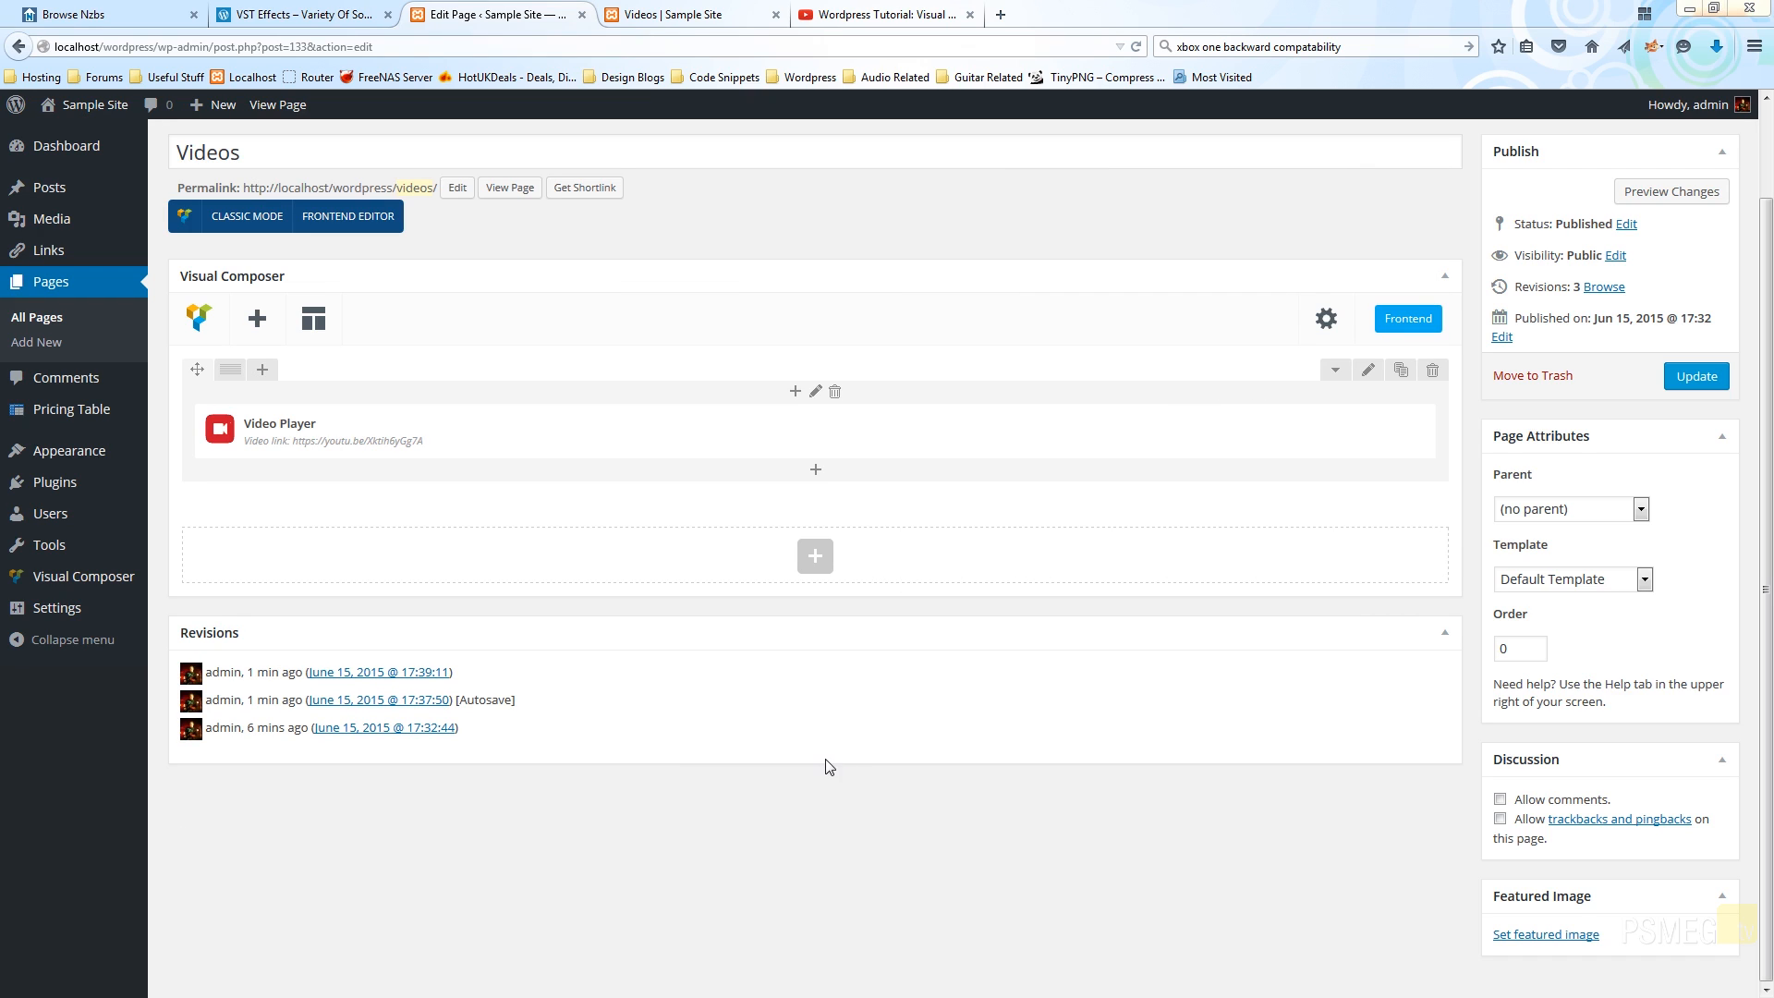
mouse_move(953, 626)
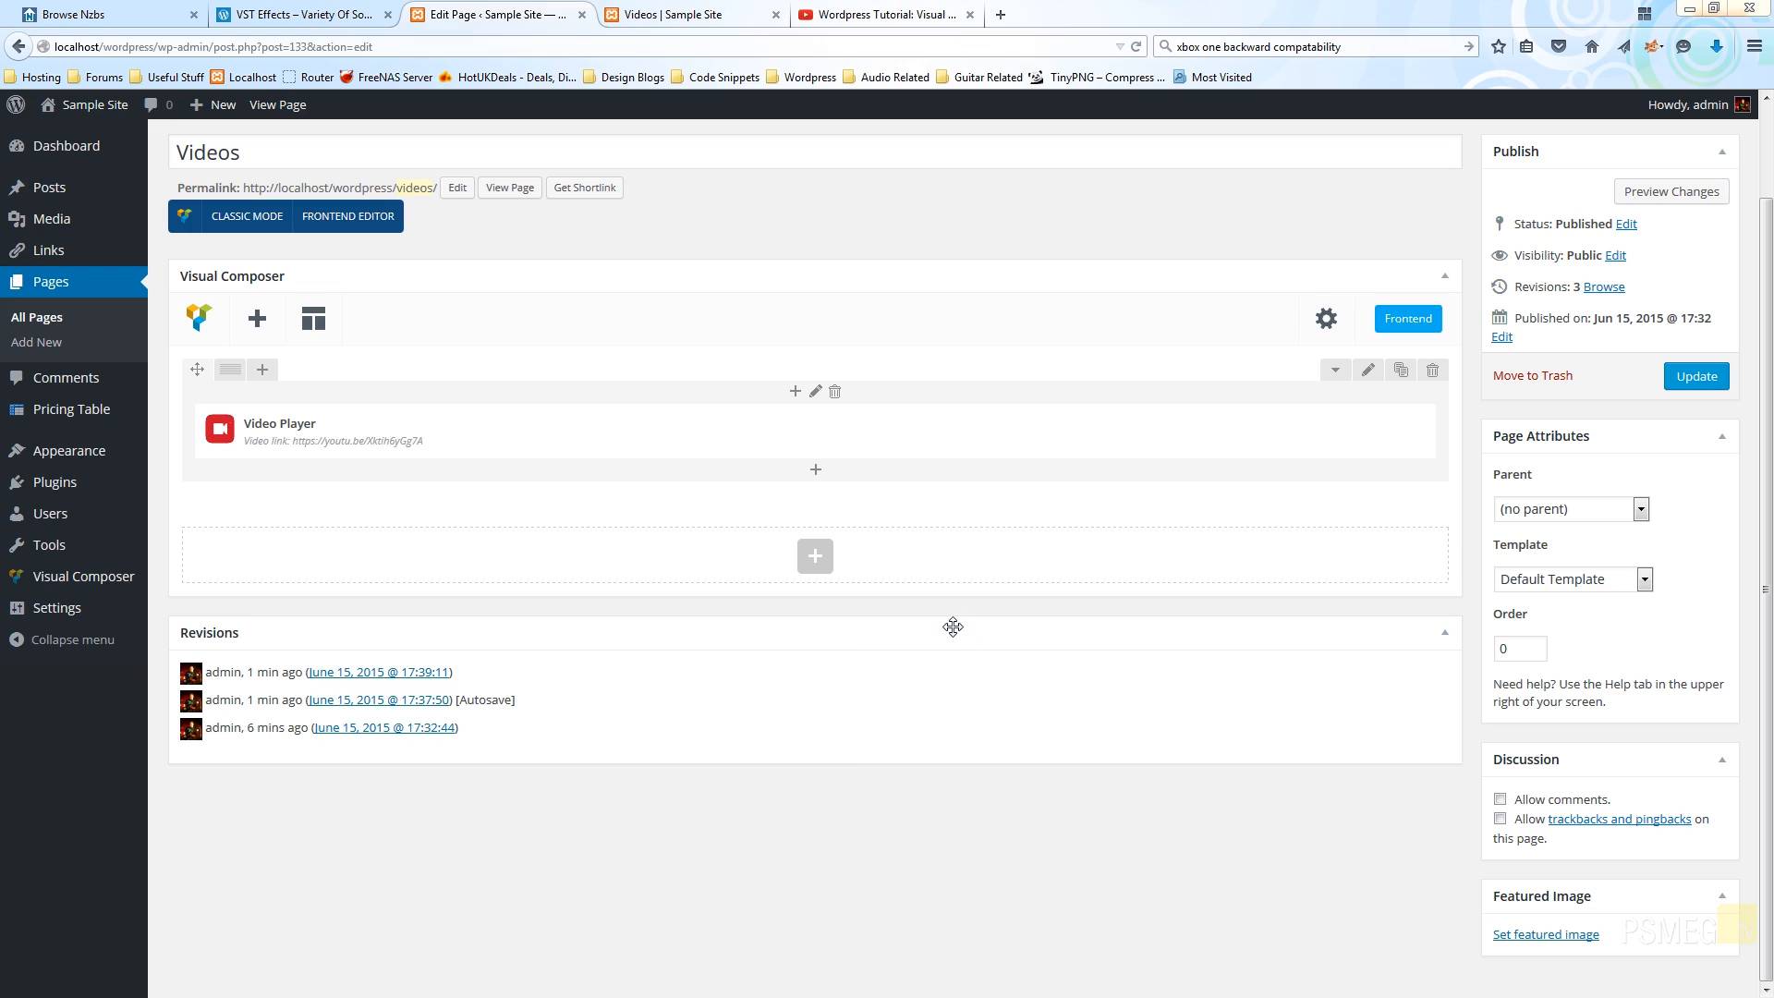
mouse_move(1342, 424)
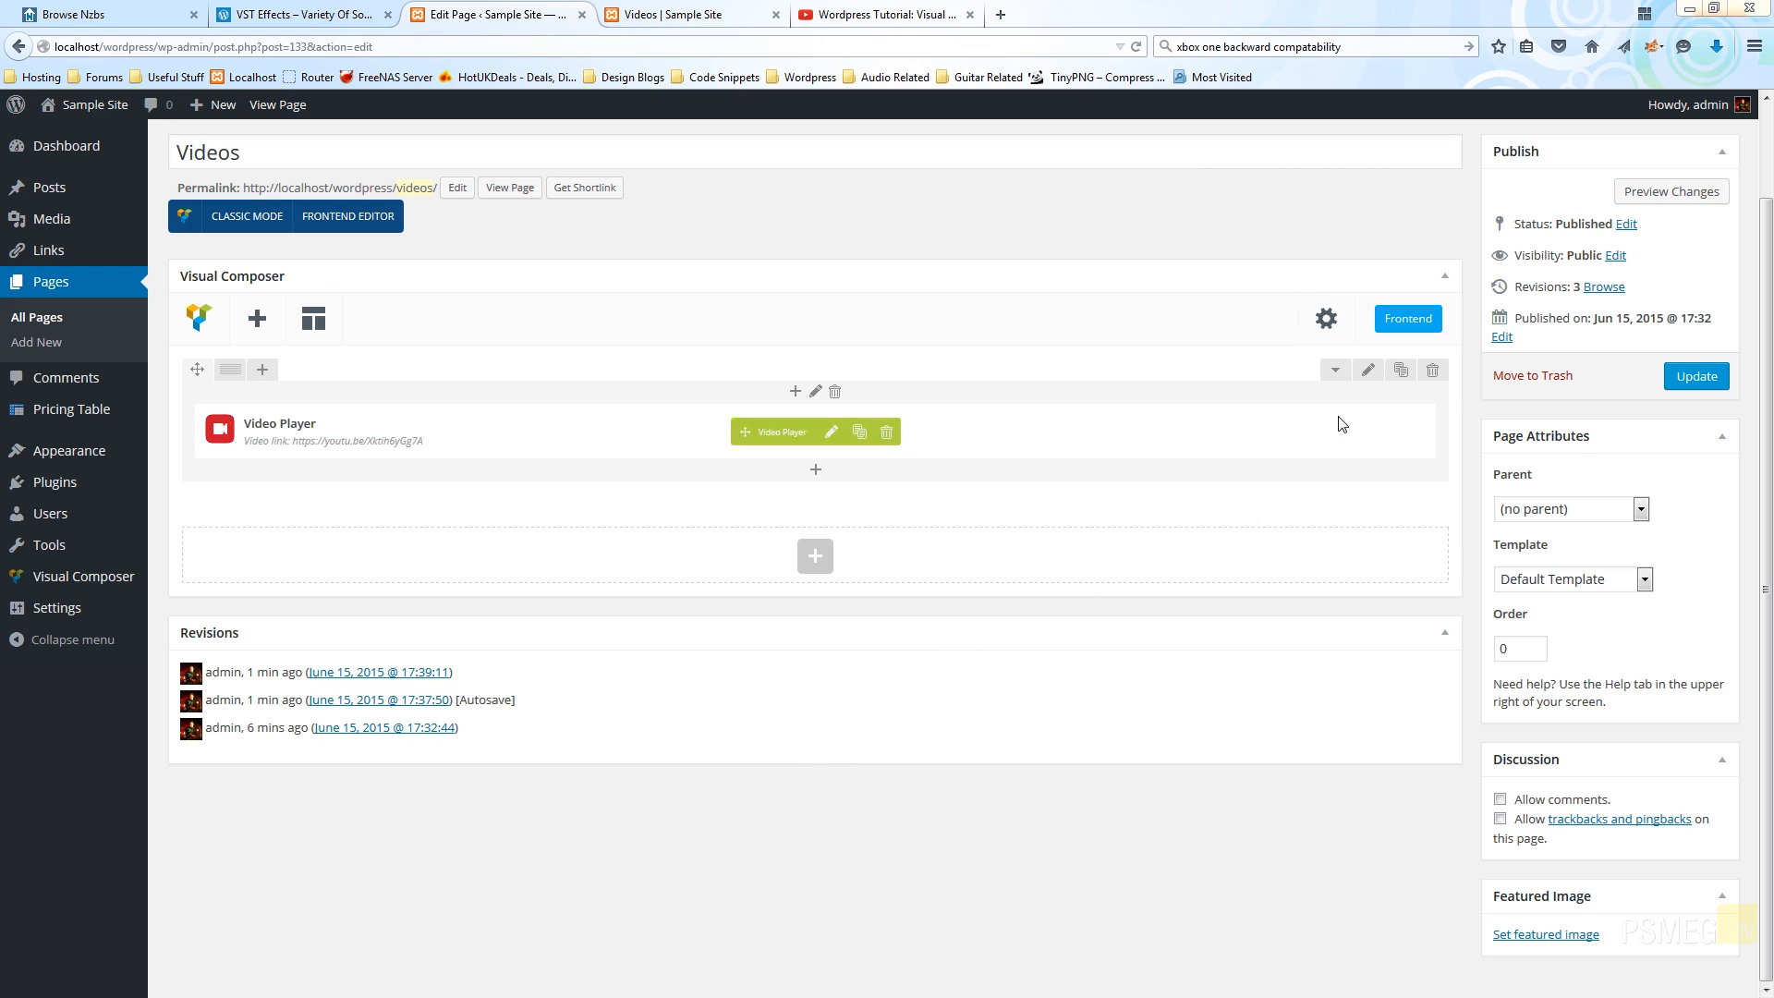
left_click(1695, 375)
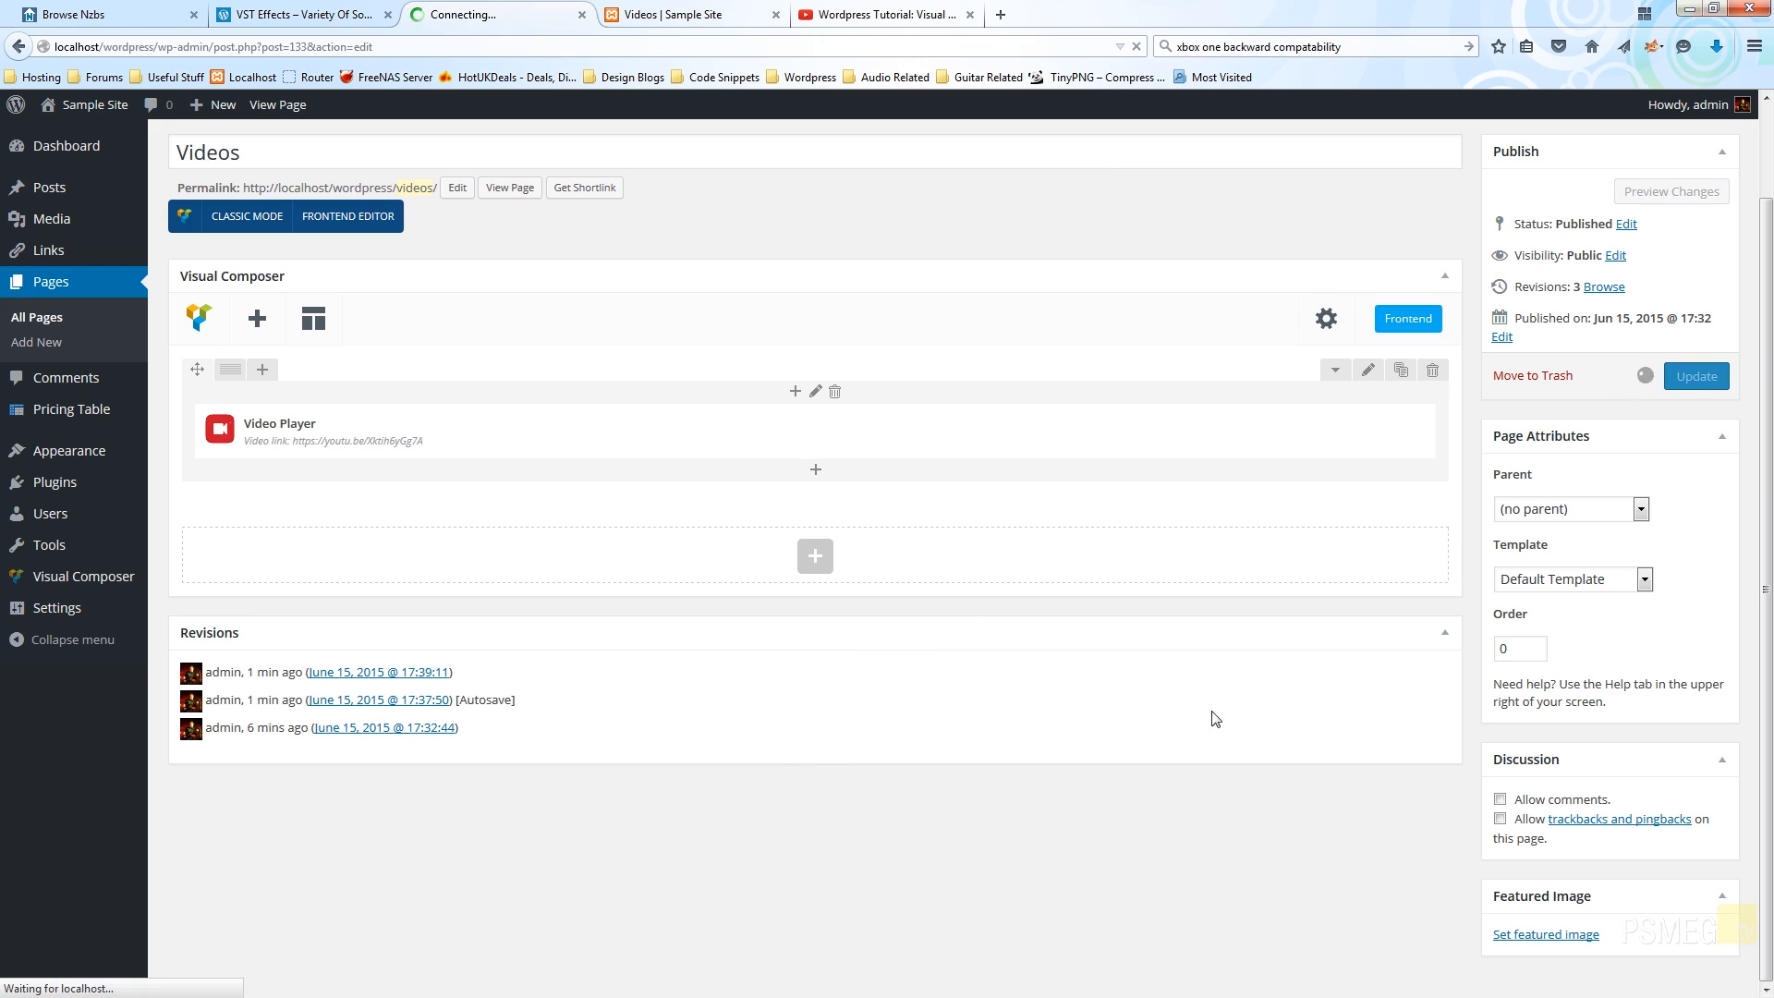
mouse_move(837, 168)
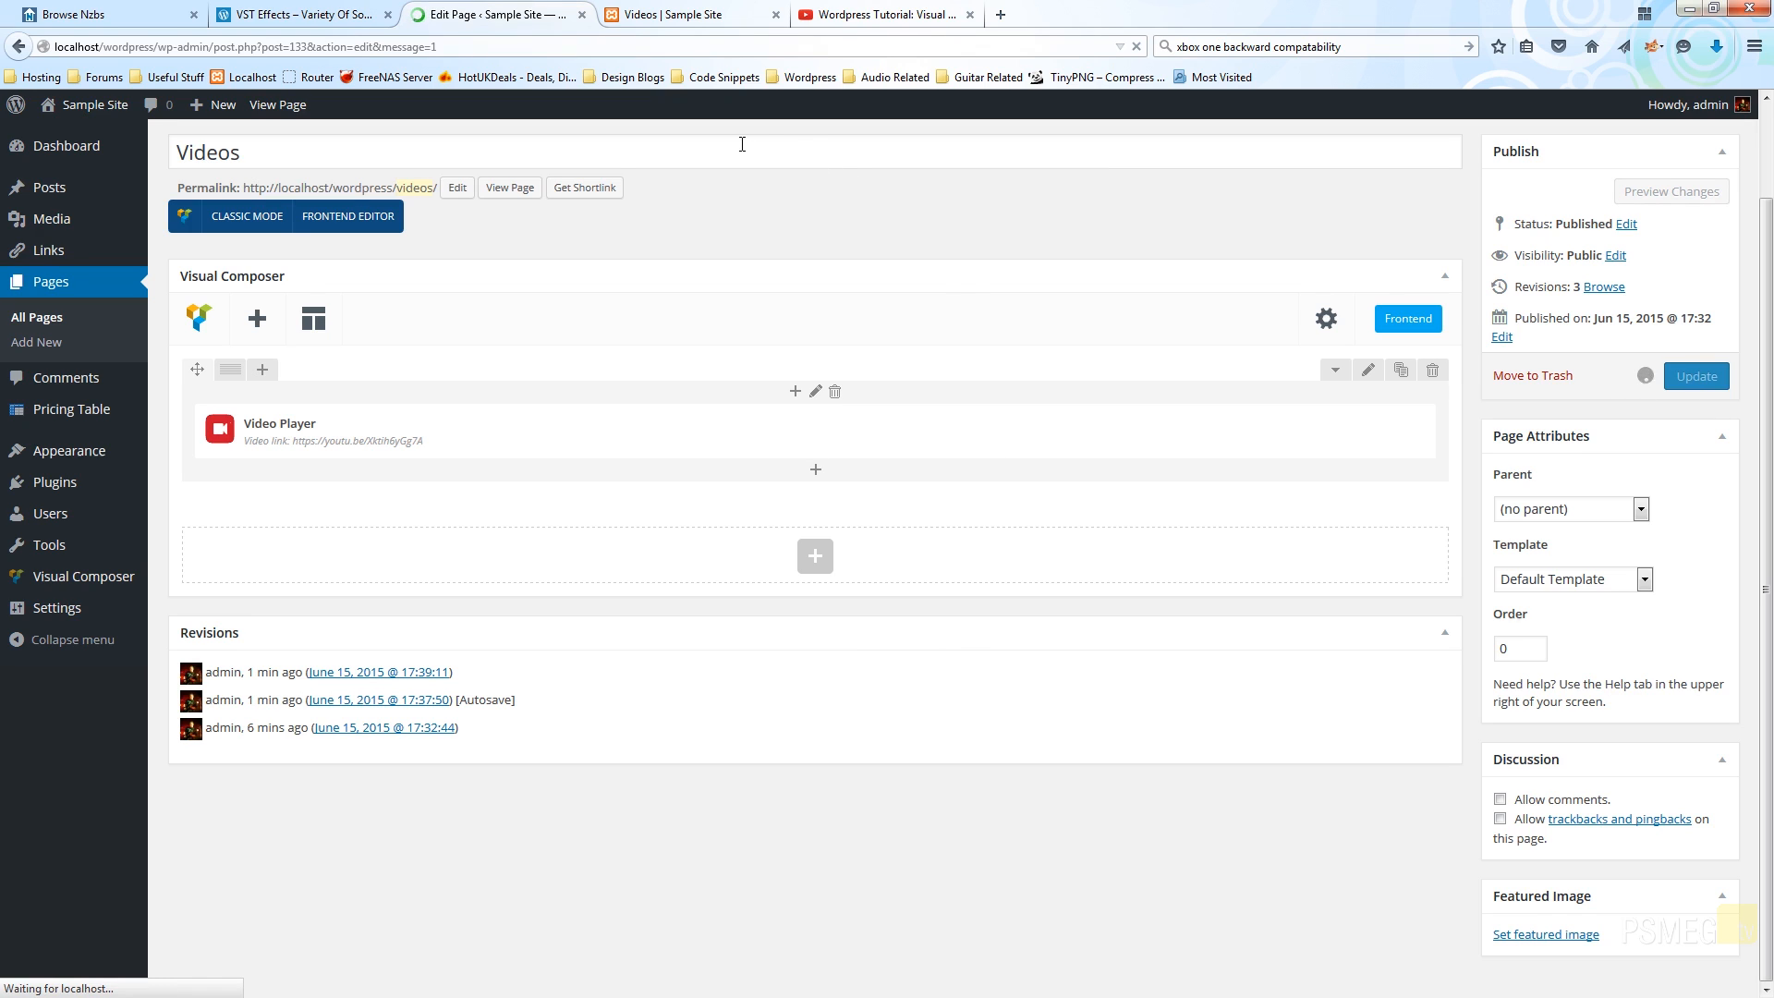
View the live Videos page with the embedded Visual Composer Basics video
left_click(246, 216)
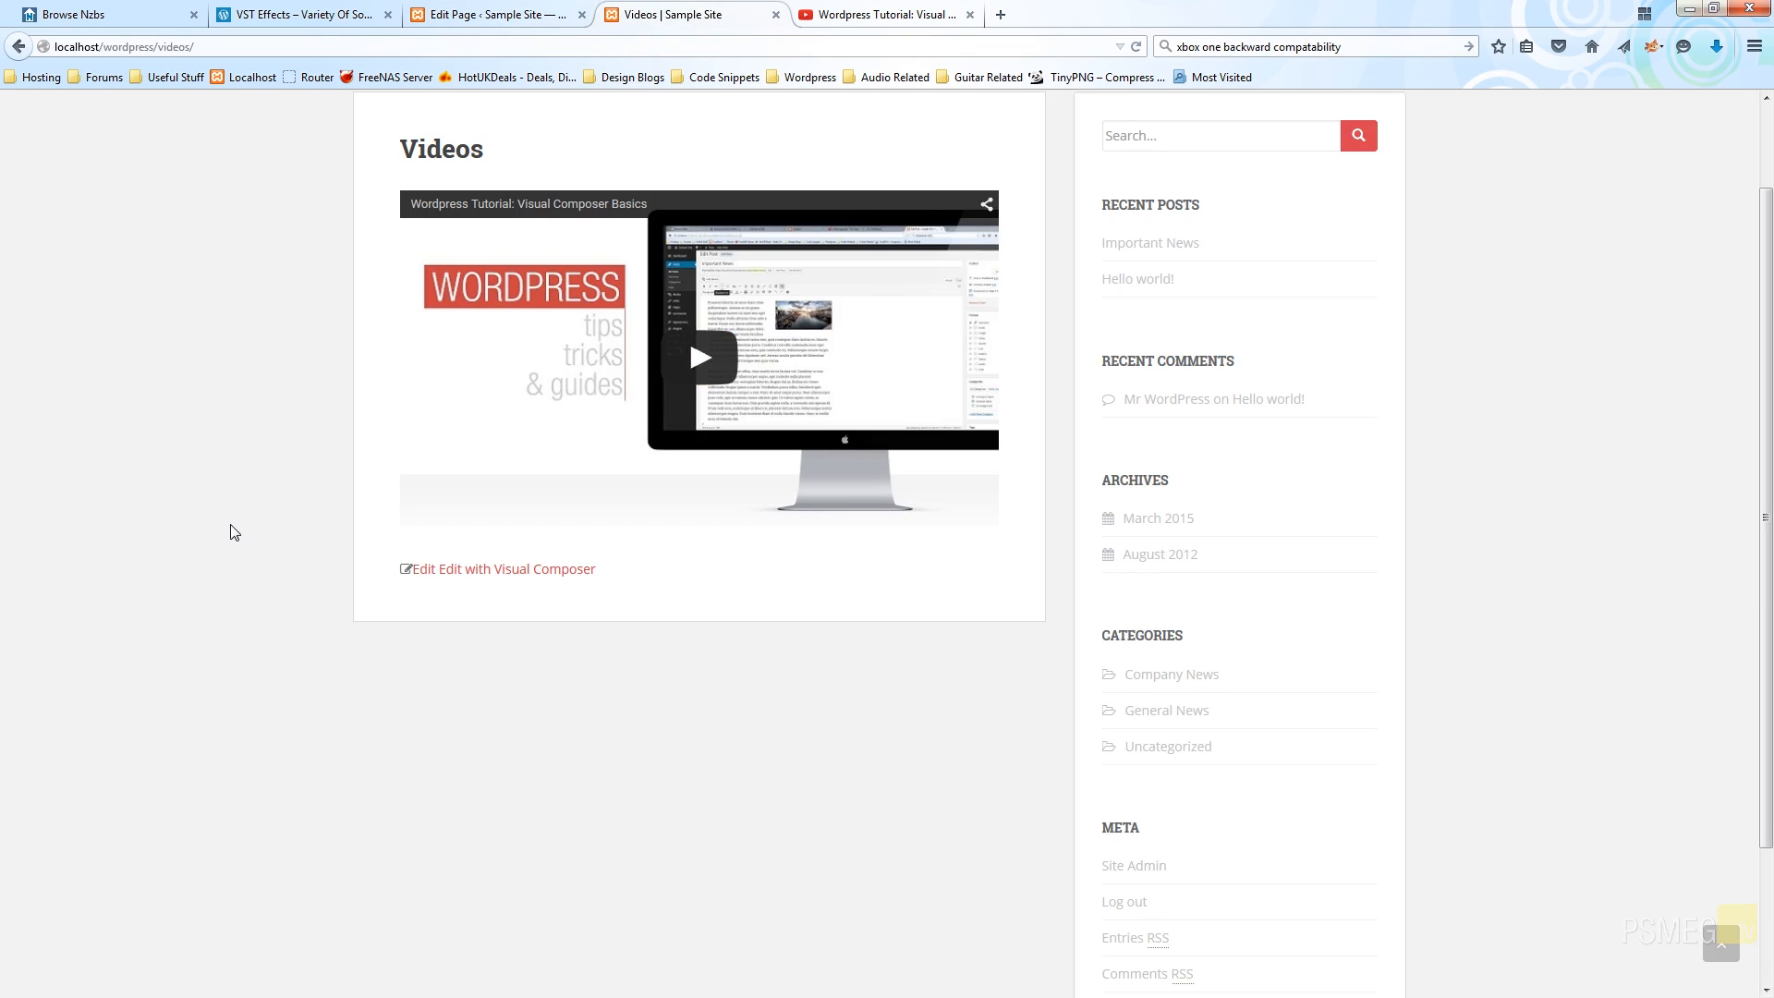
scroll("up", 3)
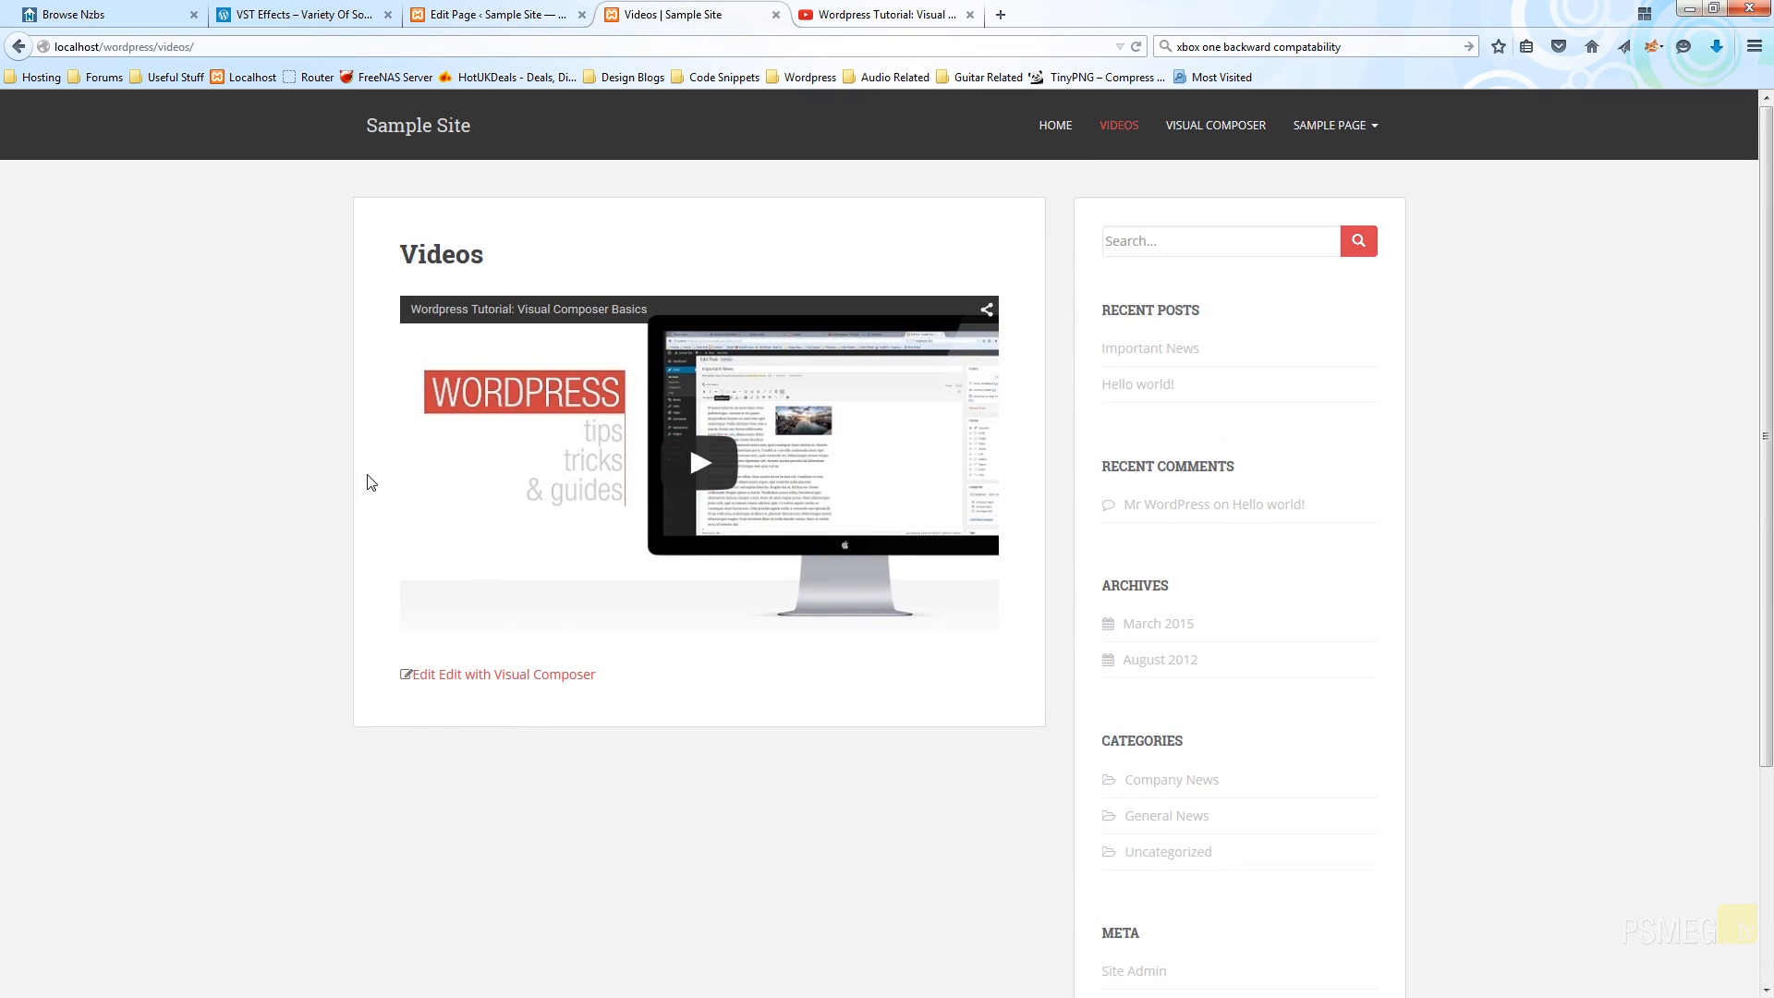
mouse_move(473, 496)
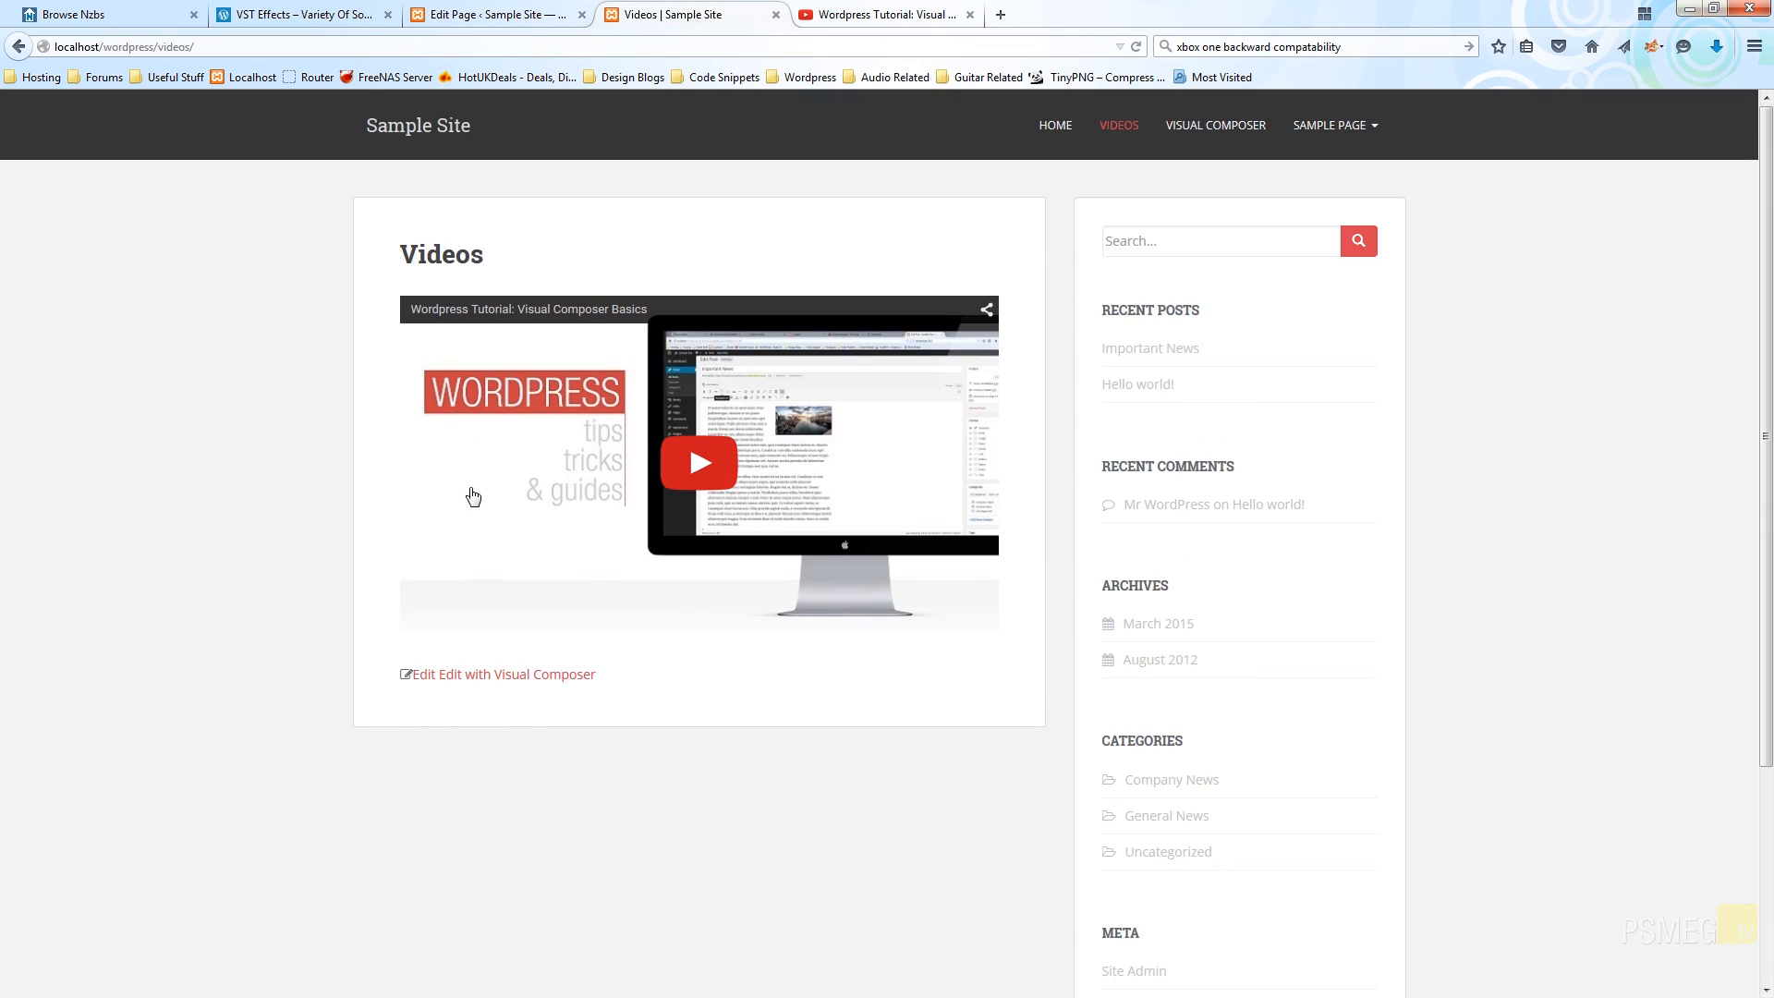